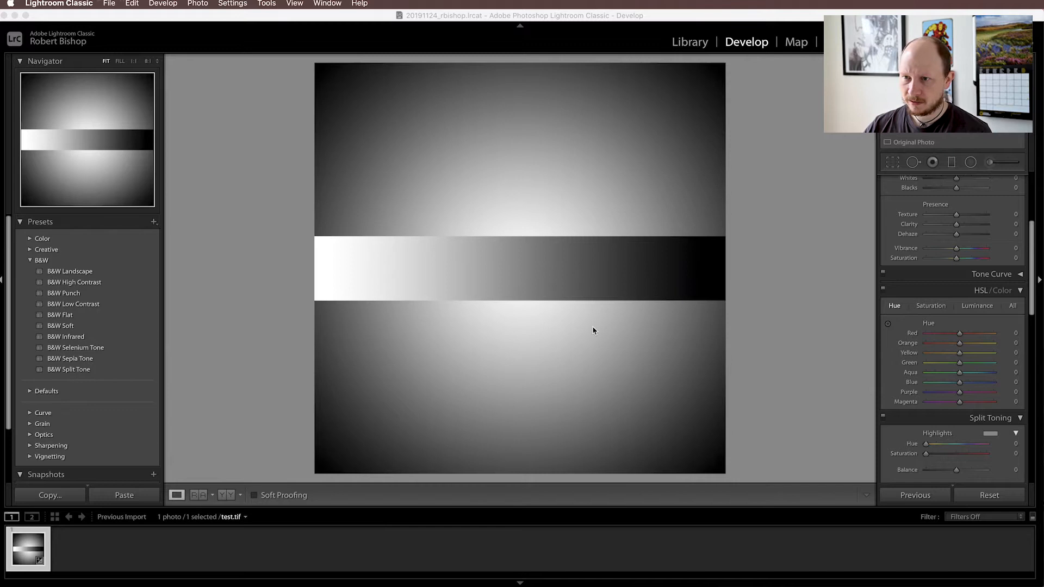
{"action": "mouse_move", "coordinate": [761, 266]}
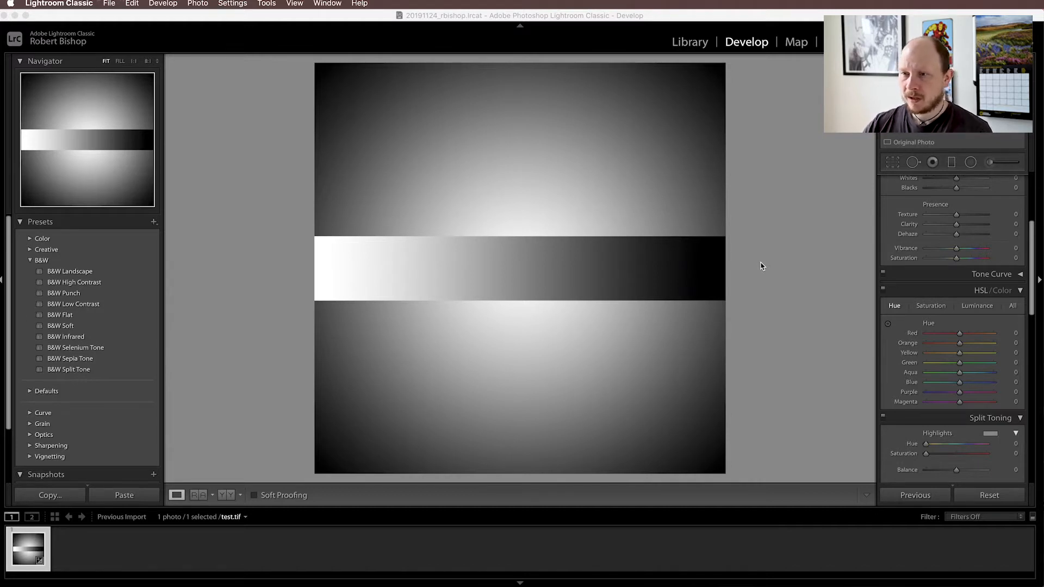
Scroll the Develop panel down until the Split Toning Highlights and Shadows sliders are visible
{"action": "scroll", "scroll_direction": "down", "scroll_amount": 3}
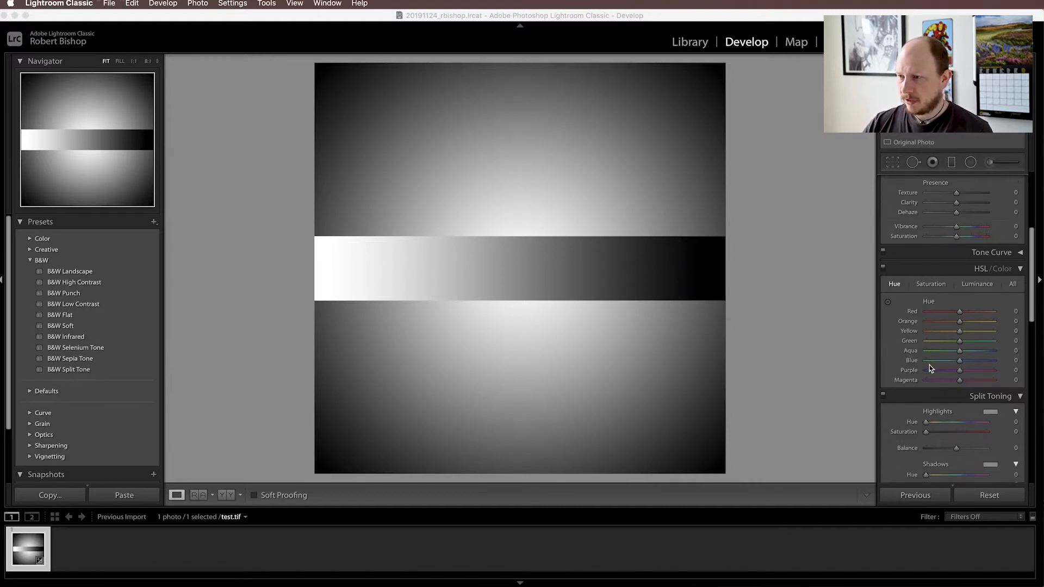
{"action": "scroll", "scroll_direction": "down", "scroll_amount": 3}
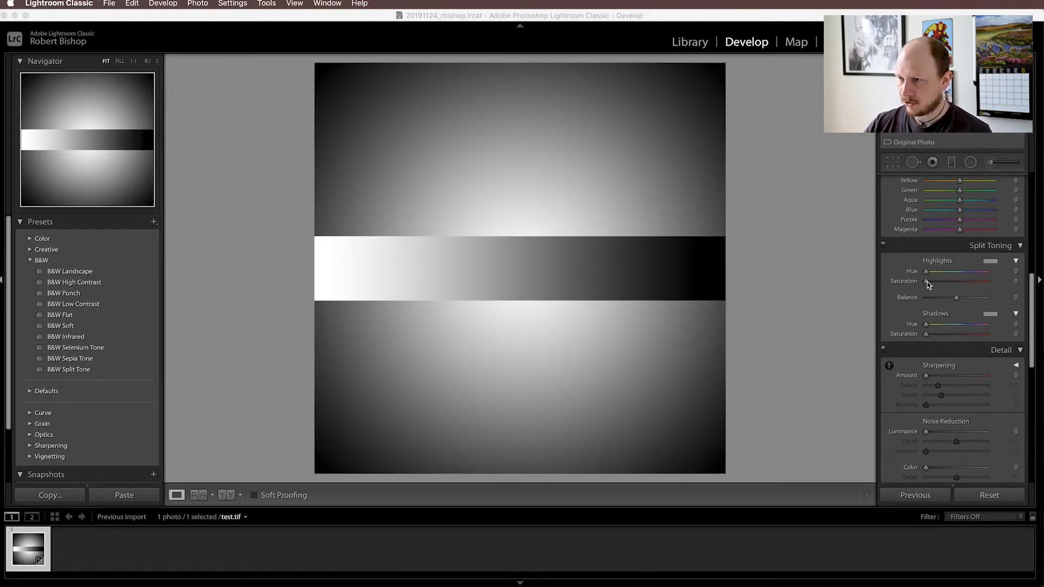
Set Highlights Saturation to 49 and Hue to 171 for a teal highlight tint
{"action": "left_click_drag", "start_coordinate": [925, 289], "coordinate": [956, 283]}
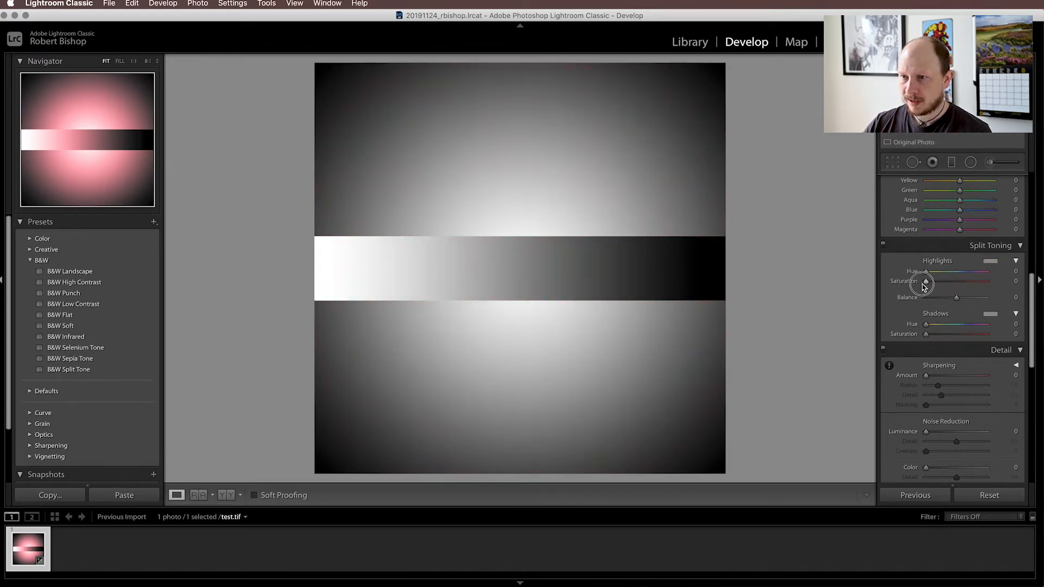
{"action": "left_click_drag", "start_coordinate": [926, 280], "coordinate": [930, 280]}
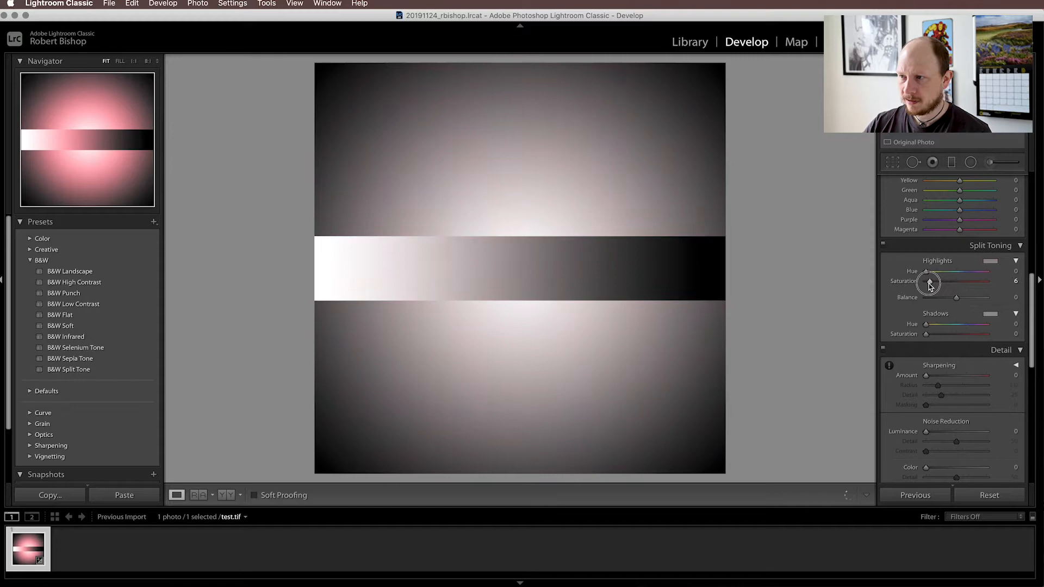
{"action": "left_click_drag", "start_coordinate": [928, 280], "coordinate": [956, 281]}
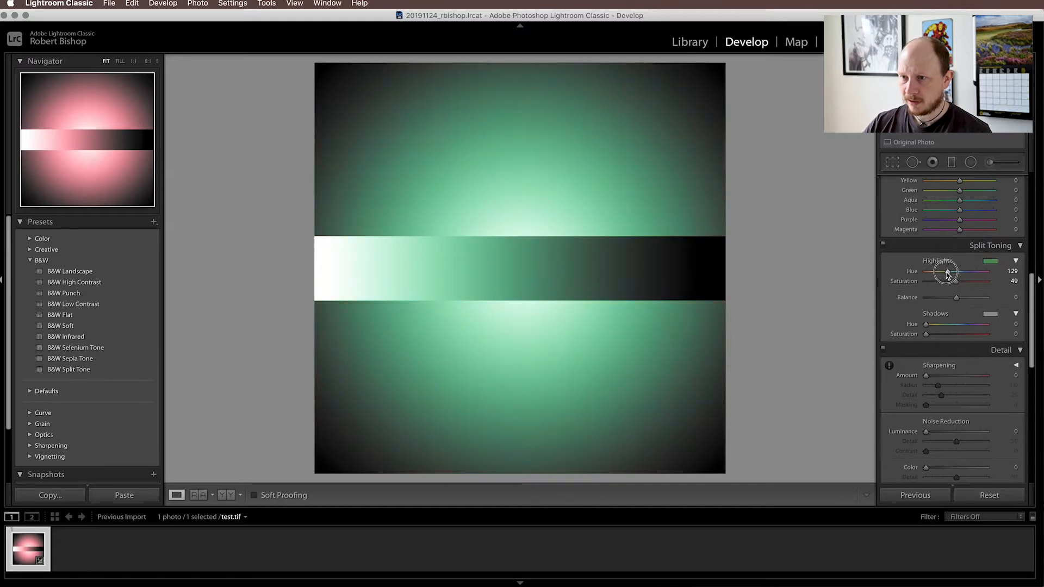
{"action": "left_click_drag", "start_coordinate": [948, 270], "coordinate": [966, 271]}
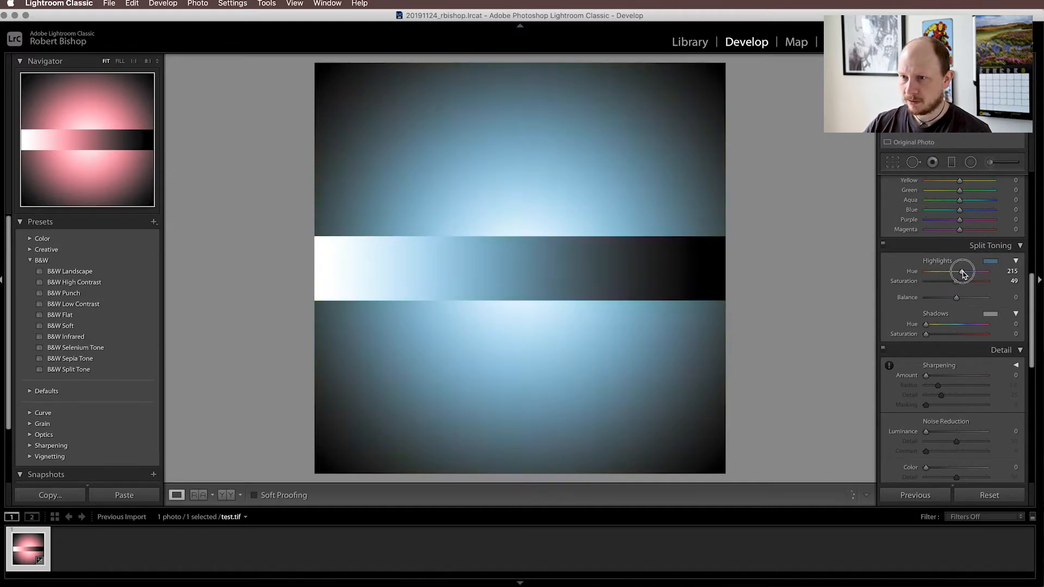
{"action": "left_click_drag", "start_coordinate": [963, 271], "coordinate": [954, 270]}
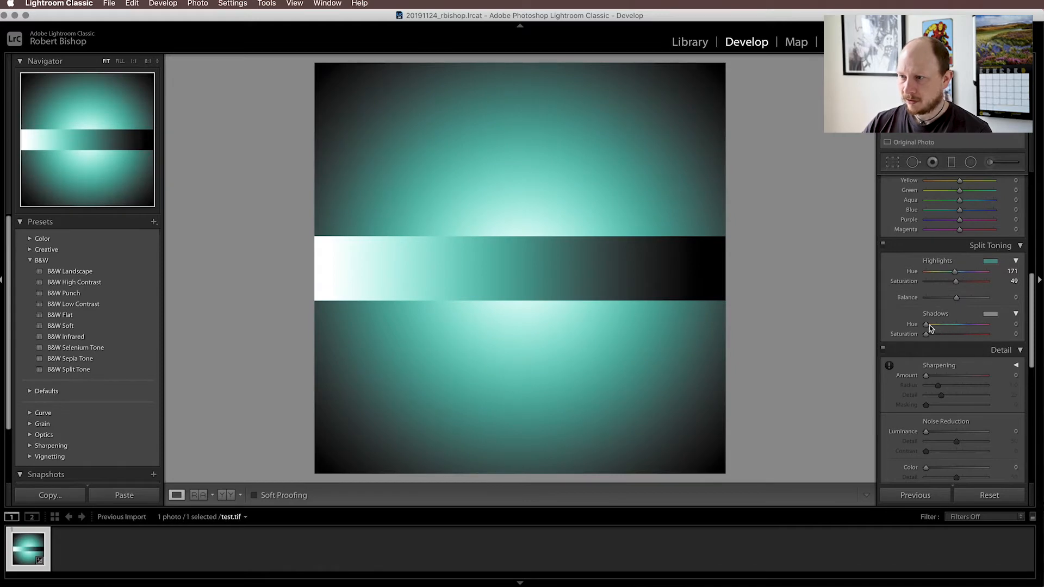
Tint the shadows blue with Shadows Saturation 50 and Hue 235
{"action": "left_click_drag", "start_coordinate": [925, 334], "coordinate": [957, 334]}
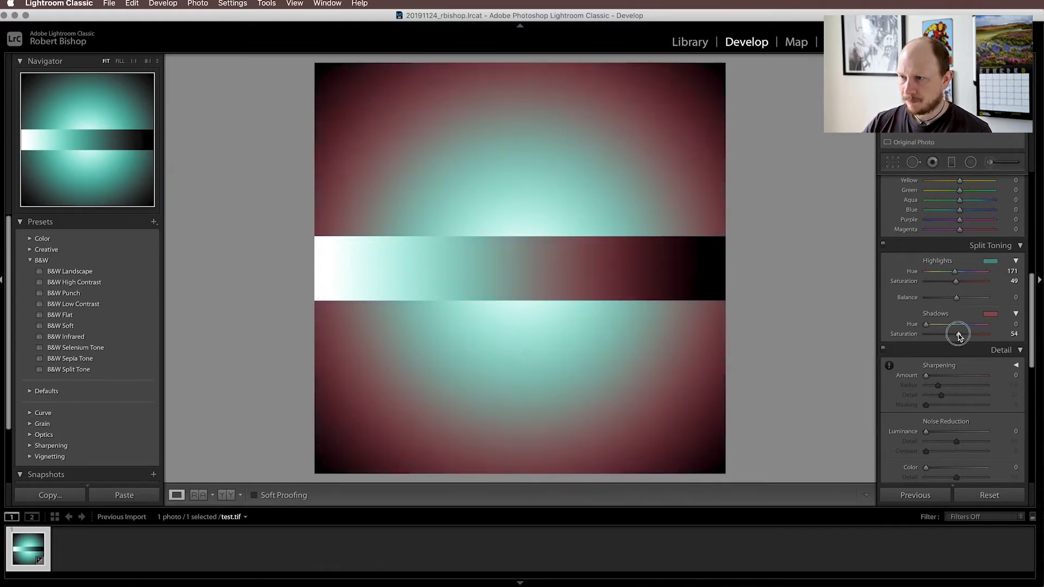
{"action": "left_click_drag", "start_coordinate": [957, 334], "coordinate": [935, 334]}
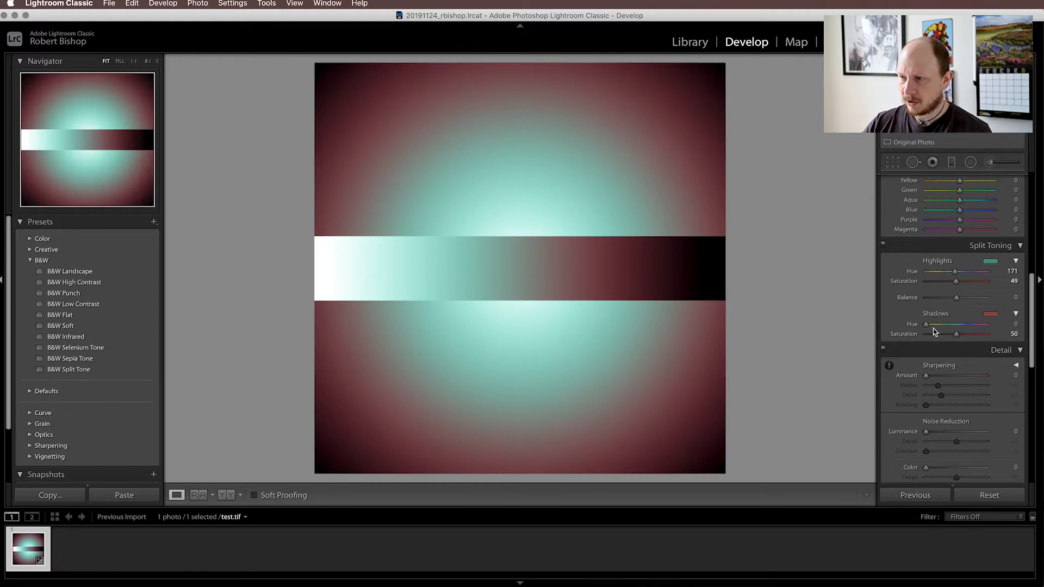
{"action": "left_click_drag", "start_coordinate": [925, 324], "coordinate": [956, 324]}
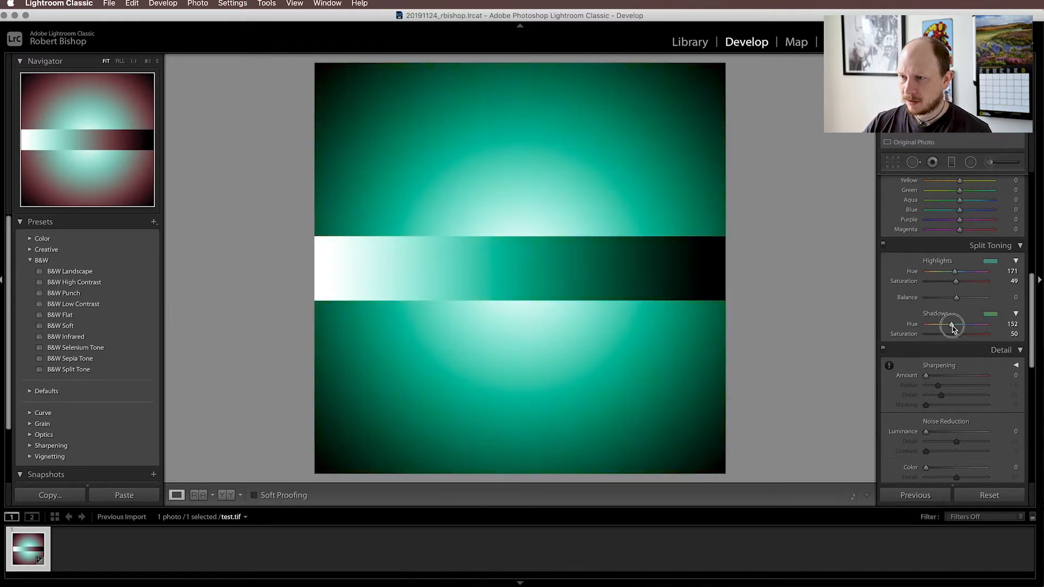
{"action": "left_click_drag", "start_coordinate": [952, 324], "coordinate": [968, 324]}
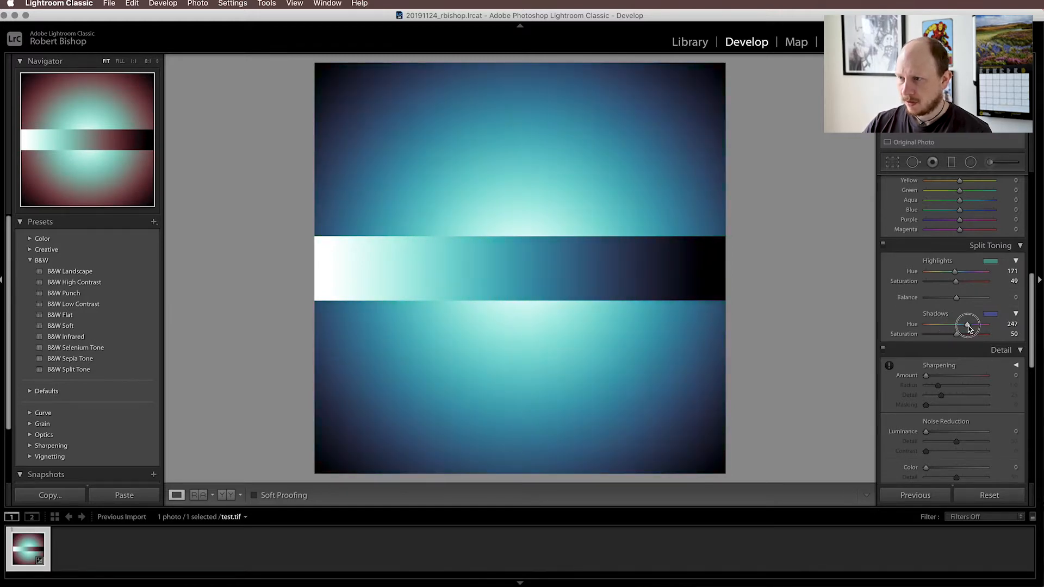
{"action": "left_click_drag", "start_coordinate": [967, 324], "coordinate": [975, 324]}
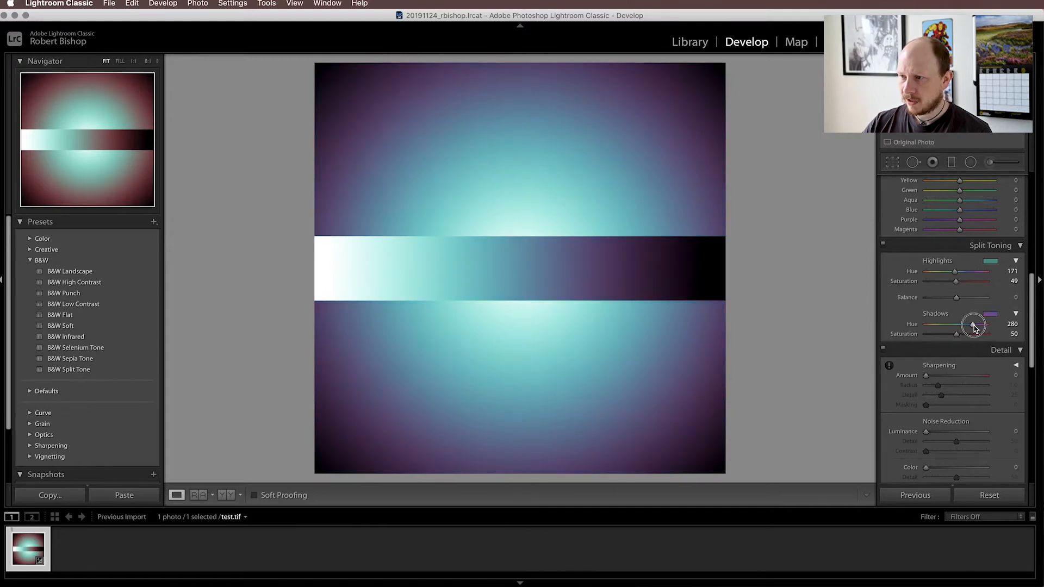
{"action": "left_click_drag", "start_coordinate": [974, 324], "coordinate": [966, 325]}
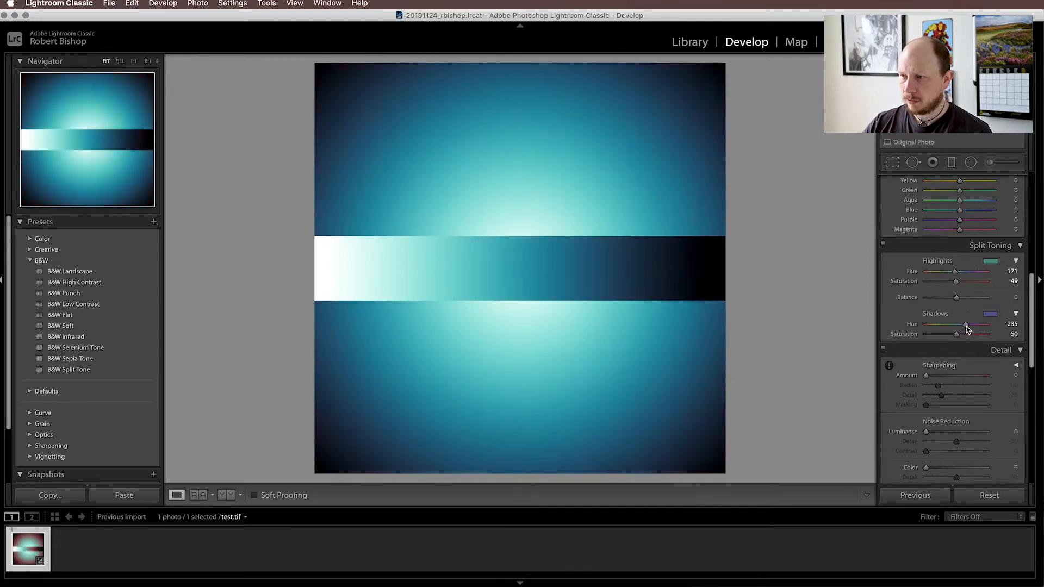
Change Highlights Hue to 321 for pink highlights
{"action": "left_click_drag", "start_coordinate": [953, 272], "coordinate": [950, 272]}
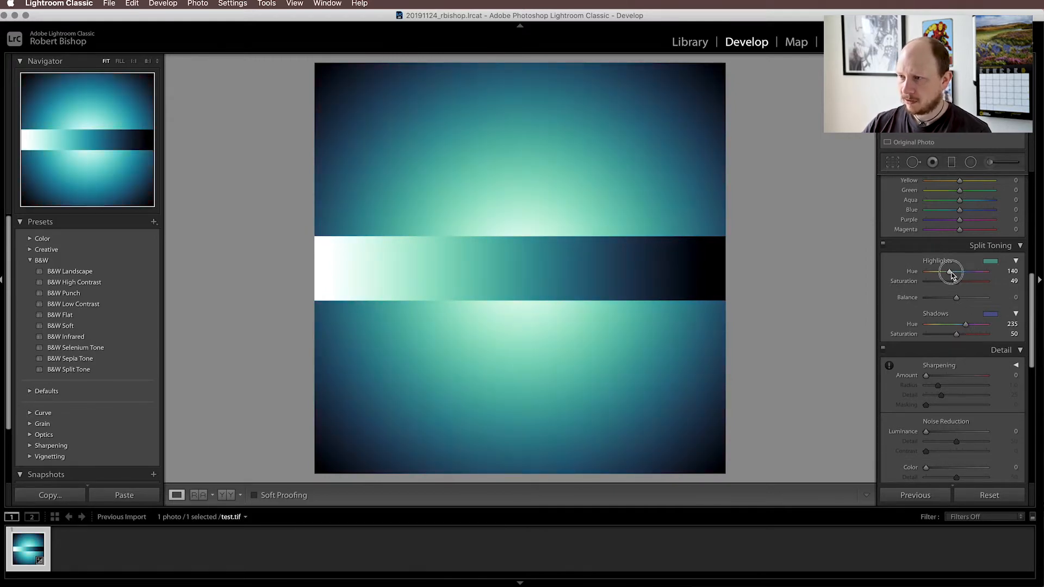
{"action": "left_click_drag", "start_coordinate": [952, 273], "coordinate": [982, 273]}
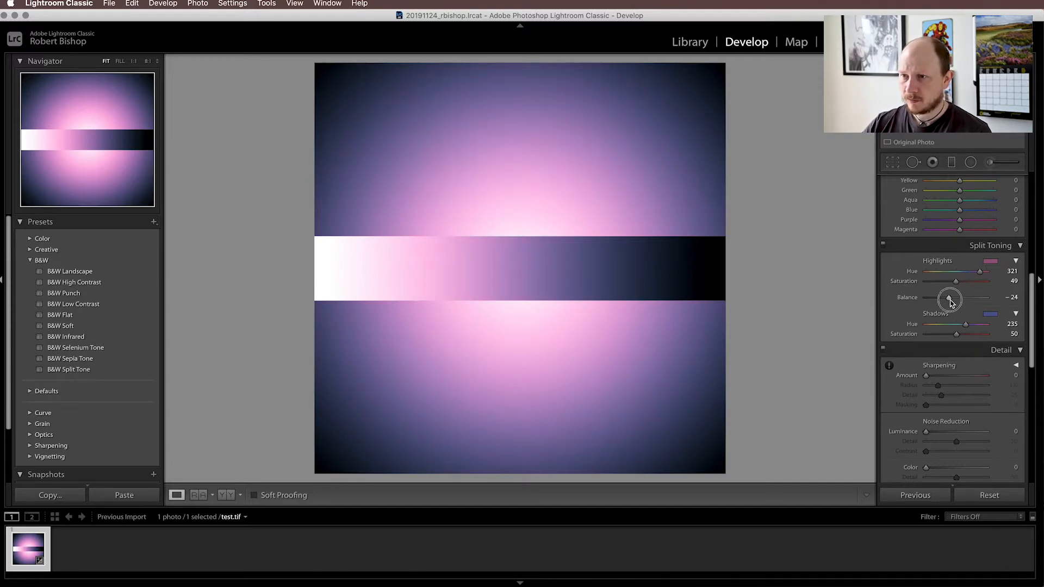
Swing the Balance slider between pink highlights and blue shadows, ending near −24
{"action": "left_click_drag", "start_coordinate": [950, 300], "coordinate": [967, 300]}
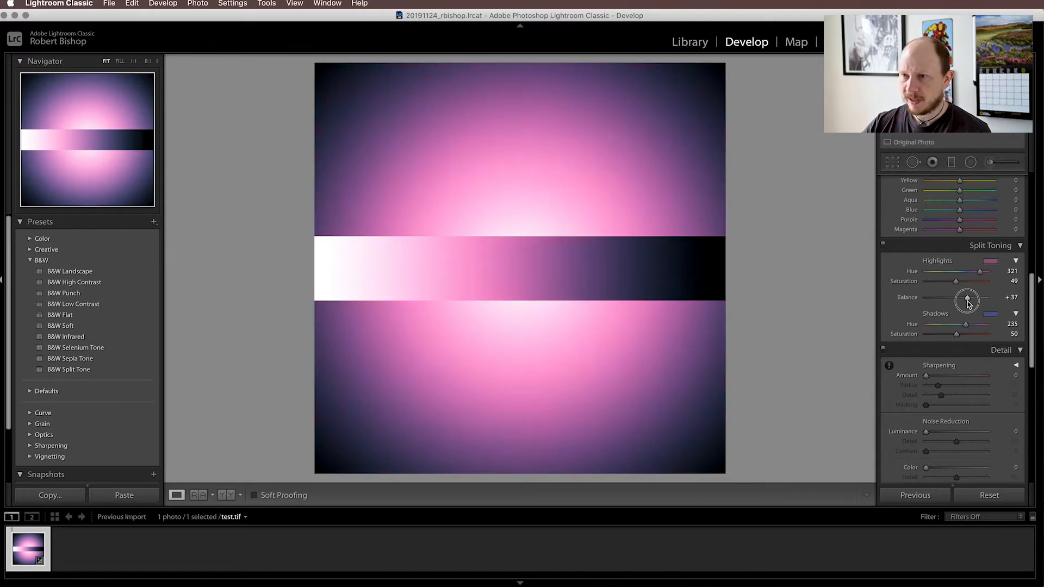
{"action": "left_click_drag", "start_coordinate": [967, 301], "coordinate": [932, 300]}
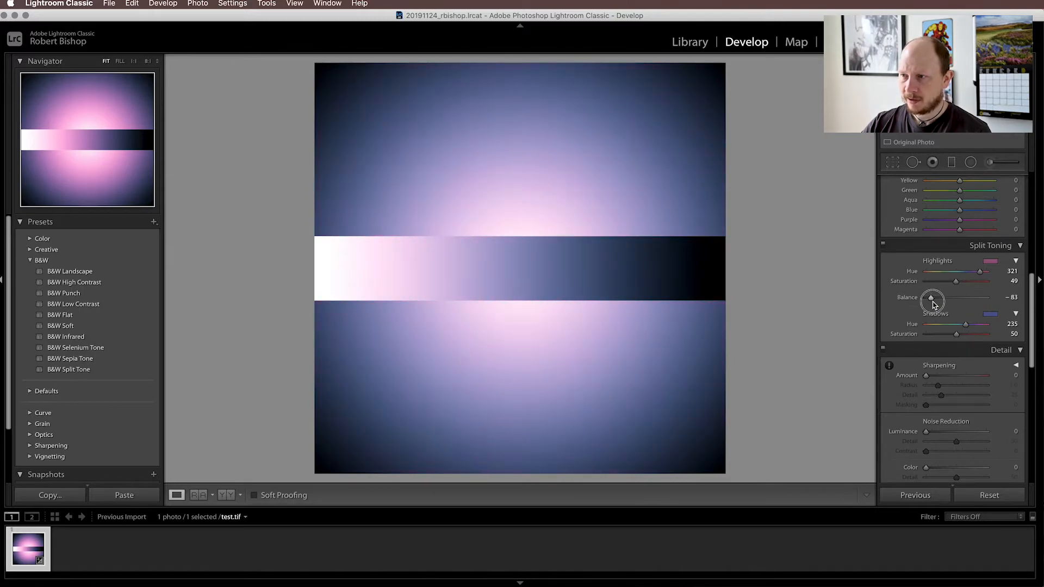
{"action": "left_click_drag", "start_coordinate": [932, 300], "coordinate": [960, 300]}
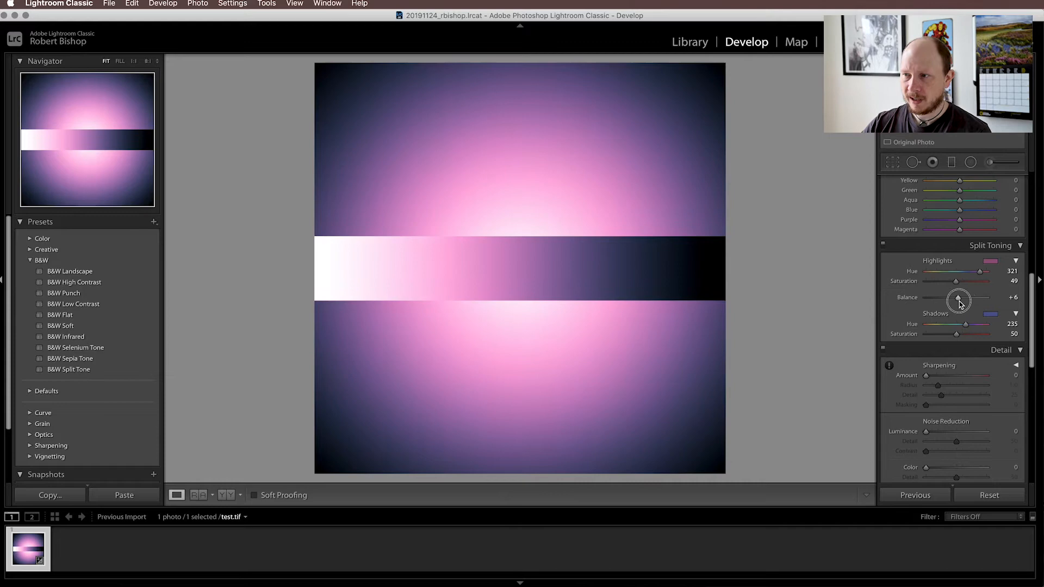
{"action": "left_click_drag", "start_coordinate": [959, 300], "coordinate": [936, 300]}
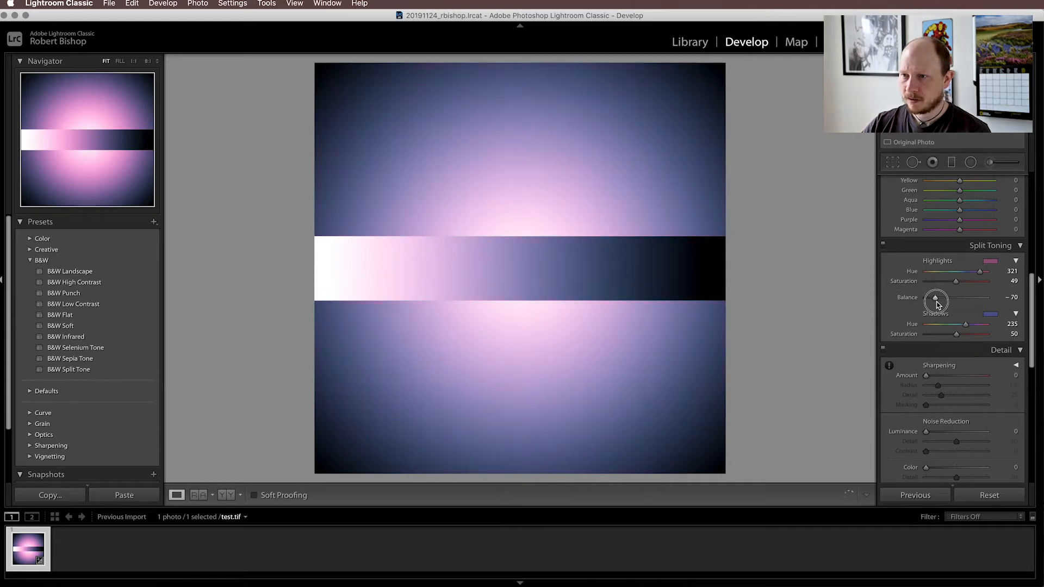
{"action": "left_click_drag", "start_coordinate": [935, 300], "coordinate": [955, 300]}
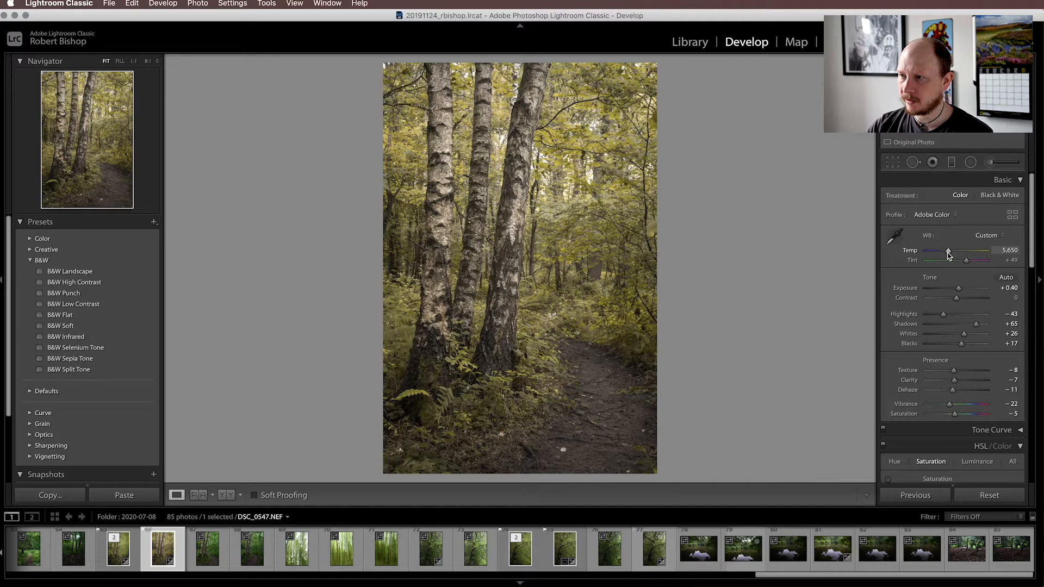
Try warmer and cooler white balance on the forest photo, returning to 5,650 temperature
{"action": "left_click_drag", "start_coordinate": [948, 251], "coordinate": [962, 251]}
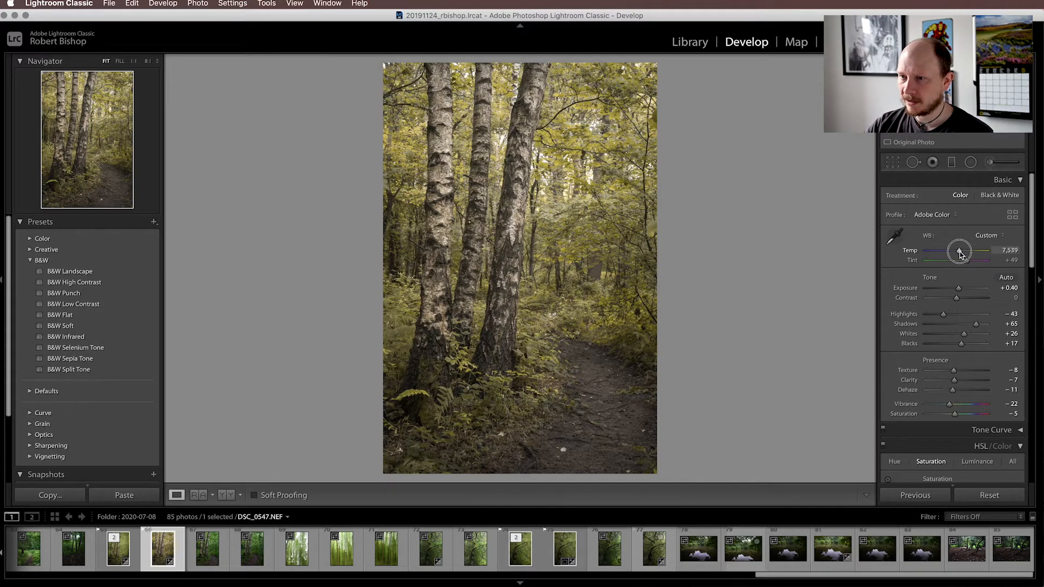
{"action": "left_click_drag", "start_coordinate": [959, 251], "coordinate": [965, 251]}
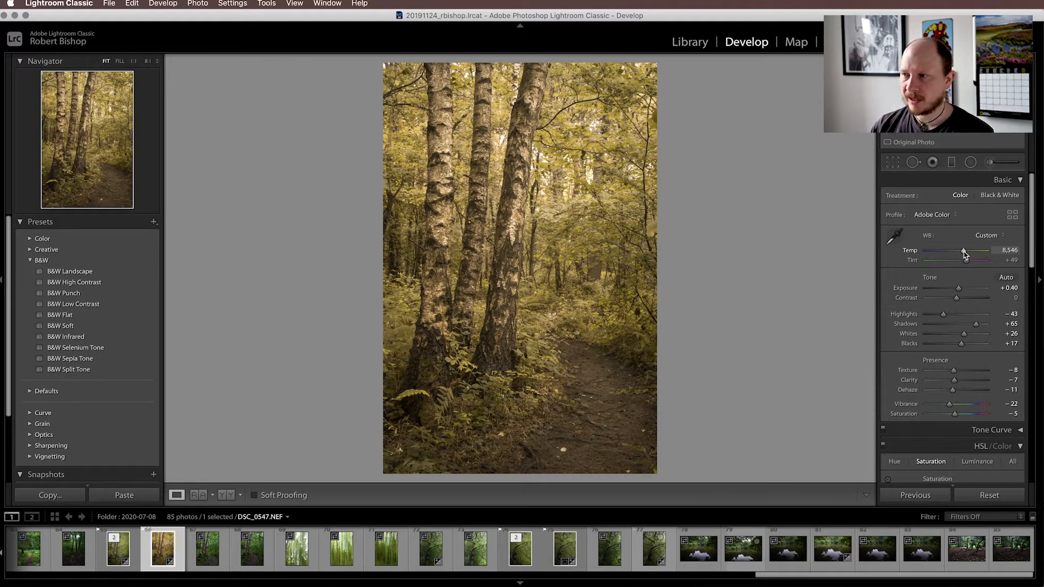
{"action": "left_click_drag", "start_coordinate": [964, 255], "coordinate": [938, 255]}
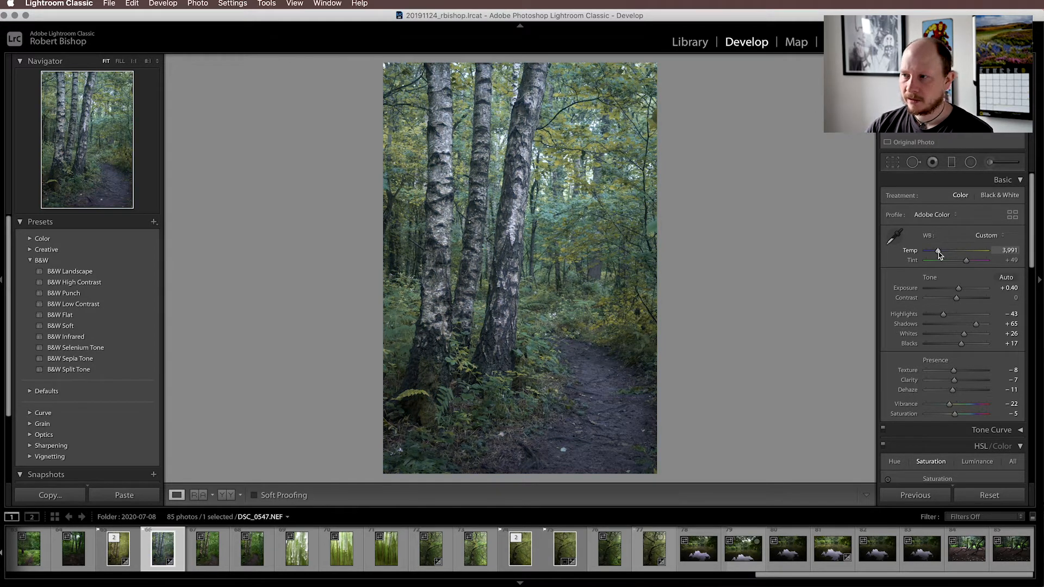
{"action": "left_click_drag", "start_coordinate": [938, 250], "coordinate": [964, 250]}
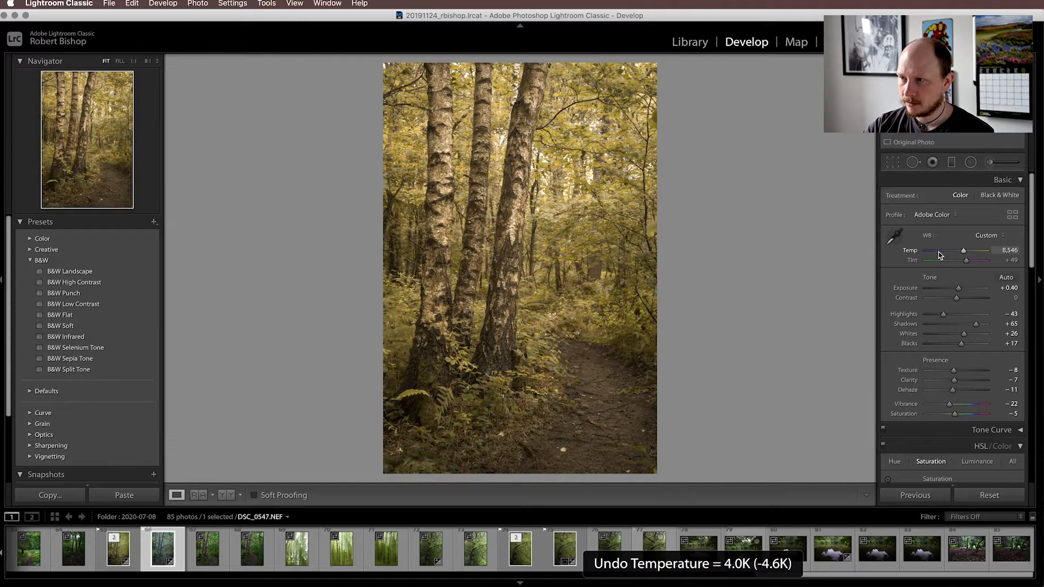
{"action": "left_click_drag", "start_coordinate": [962, 251], "coordinate": [948, 251]}
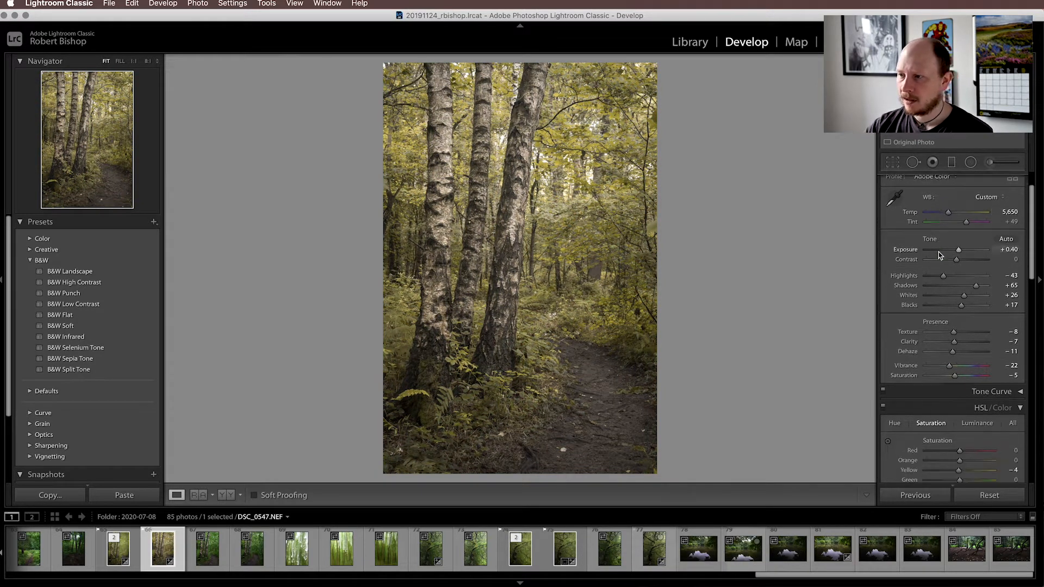
{"action": "scroll", "scroll_direction": "down", "scroll_amount": 3}
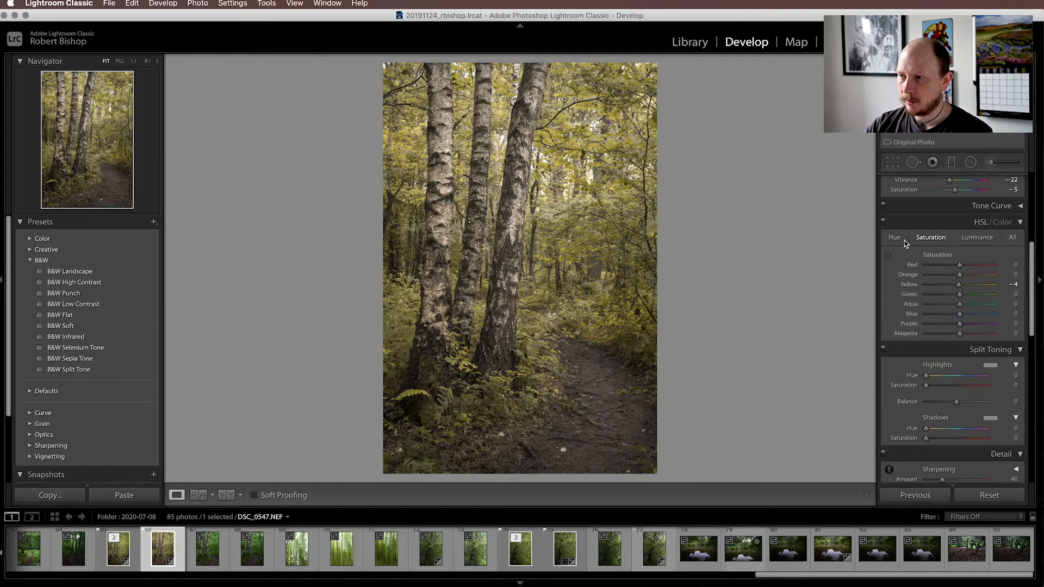
{"action": "left_click", "coordinate": [894, 237]}
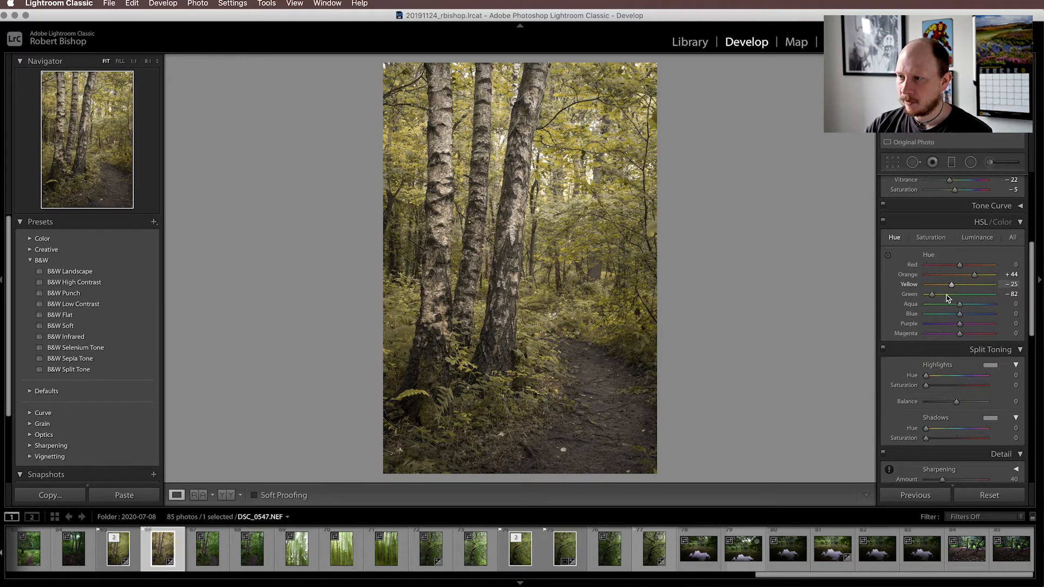
{"action": "left_click", "coordinate": [930, 237]}
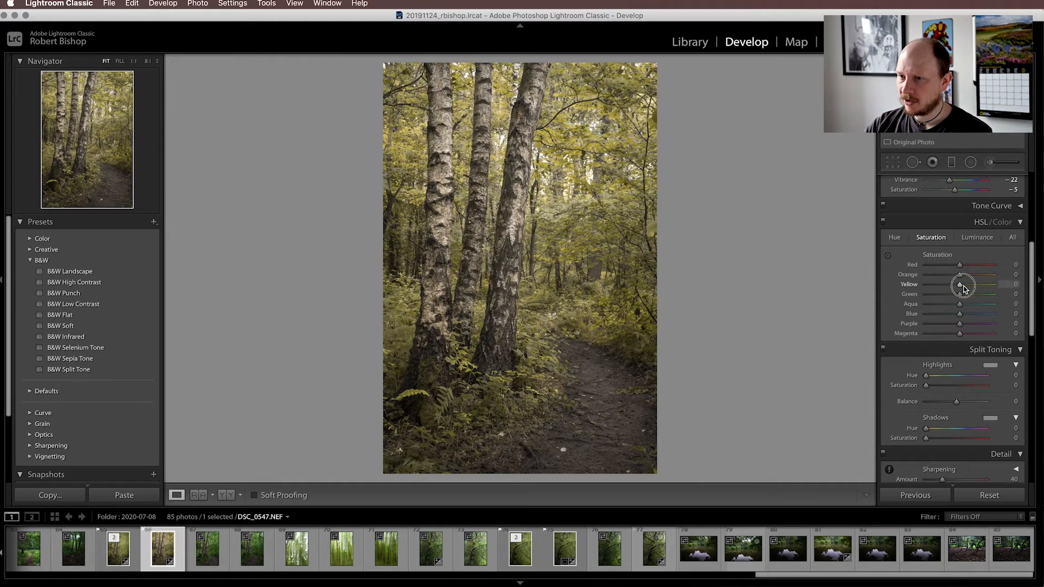
{"action": "left_click_drag", "start_coordinate": [960, 283], "coordinate": [982, 283]}
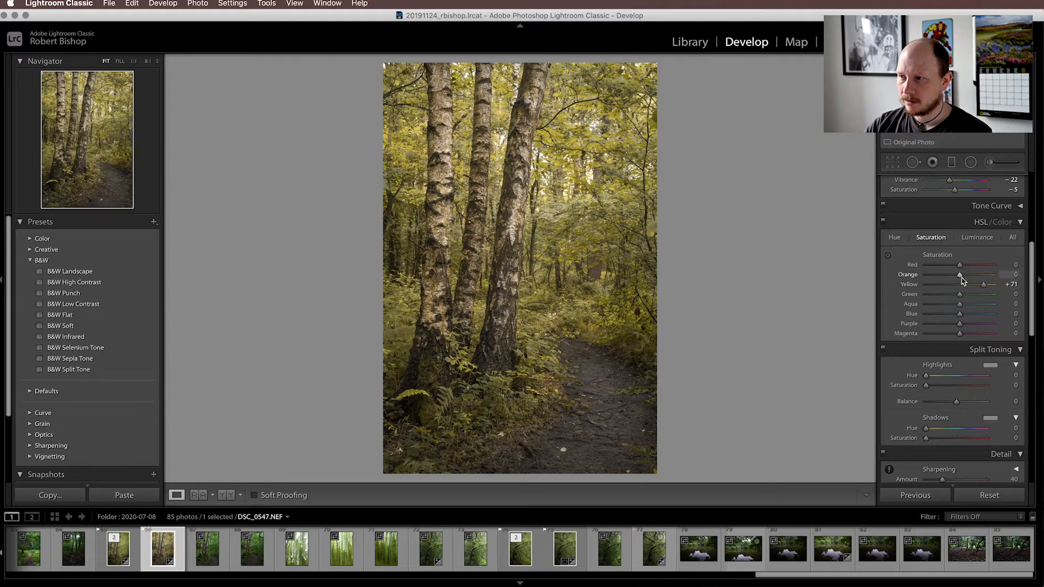
{"action": "left_click_drag", "start_coordinate": [960, 274], "coordinate": [990, 274]}
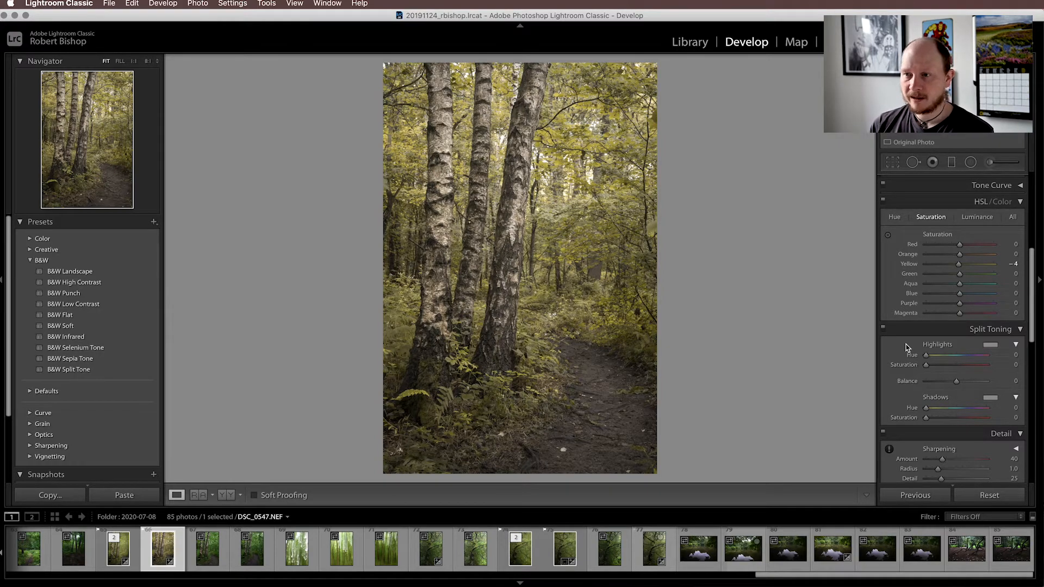
{"action": "mouse_move", "coordinate": [766, 365]}
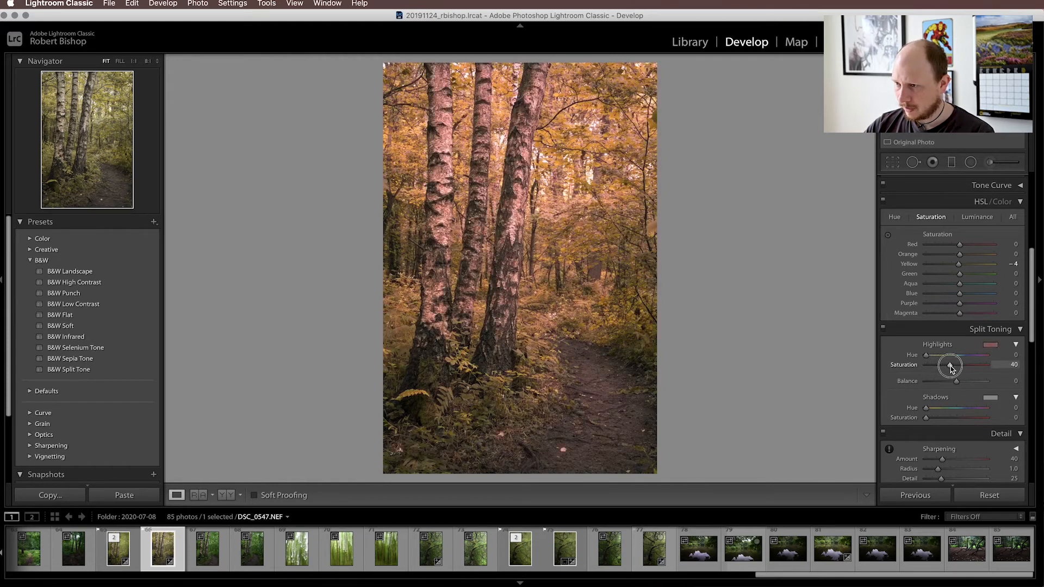
Set Highlights Saturation 60 and Hue 54 for golden-yellow highlights
{"action": "left_click_drag", "start_coordinate": [950, 366], "coordinate": [964, 367]}
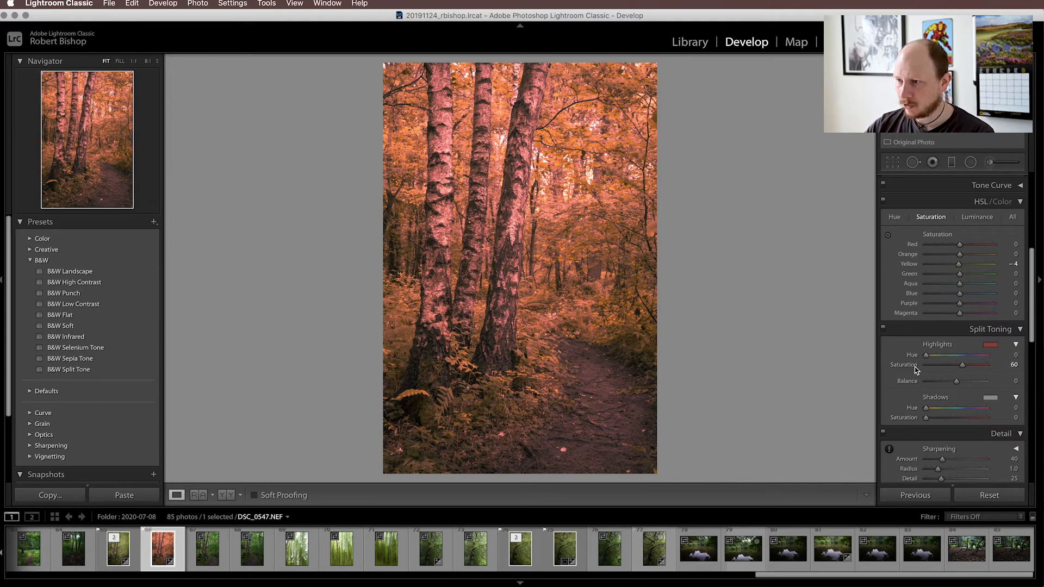
{"action": "mouse_move", "coordinate": [953, 398]}
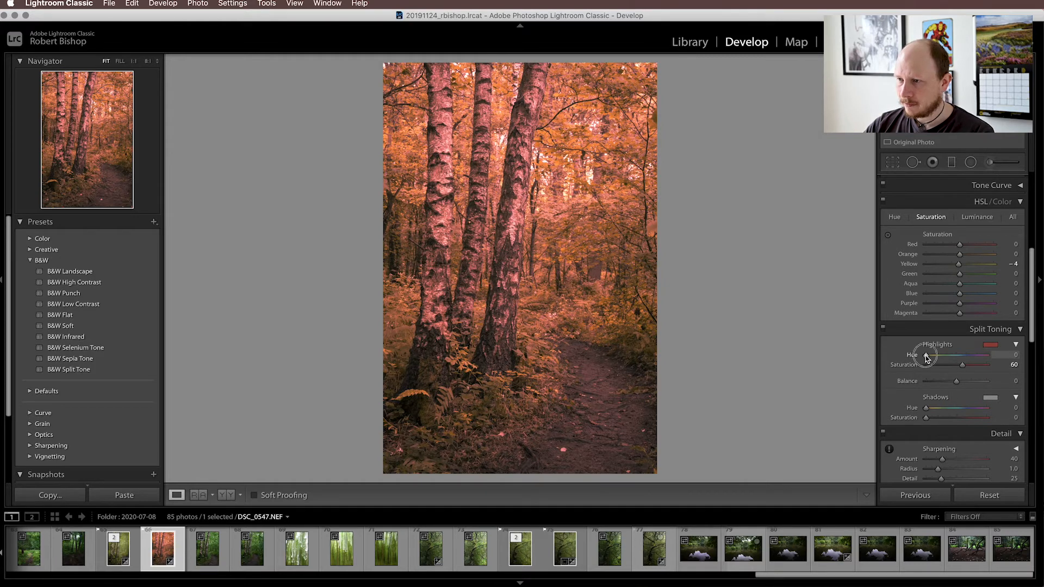
{"action": "left_click_drag", "start_coordinate": [931, 354], "coordinate": [950, 355]}
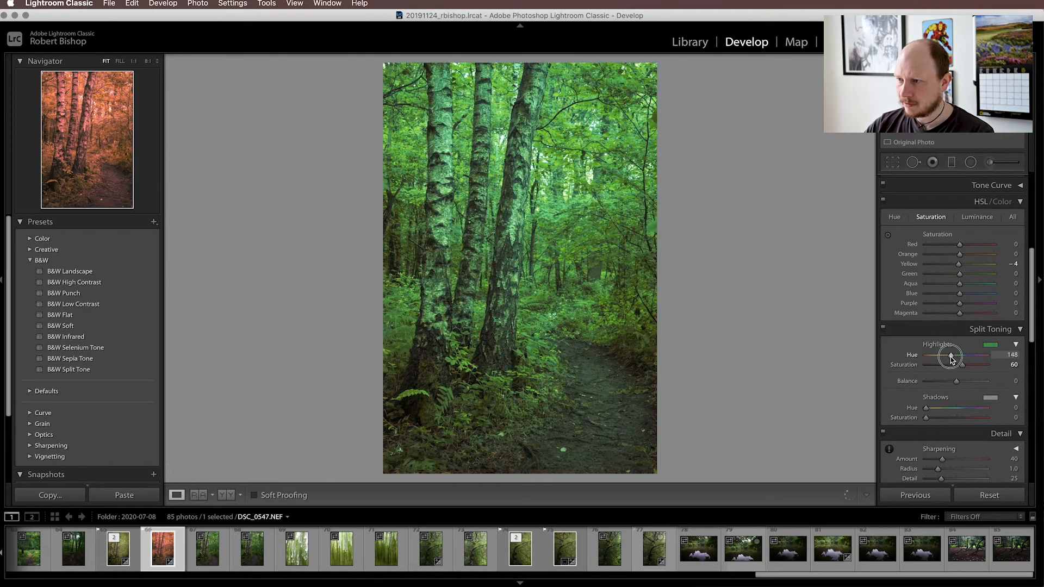
{"action": "left_click_drag", "start_coordinate": [950, 354], "coordinate": [940, 354]}
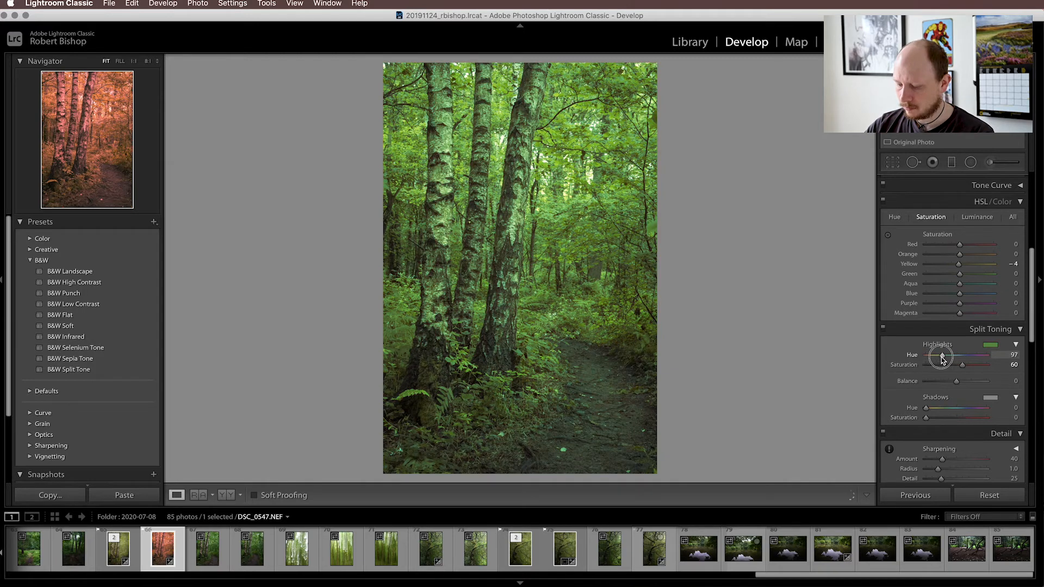
{"action": "left_click_drag", "start_coordinate": [962, 364], "coordinate": [944, 365]}
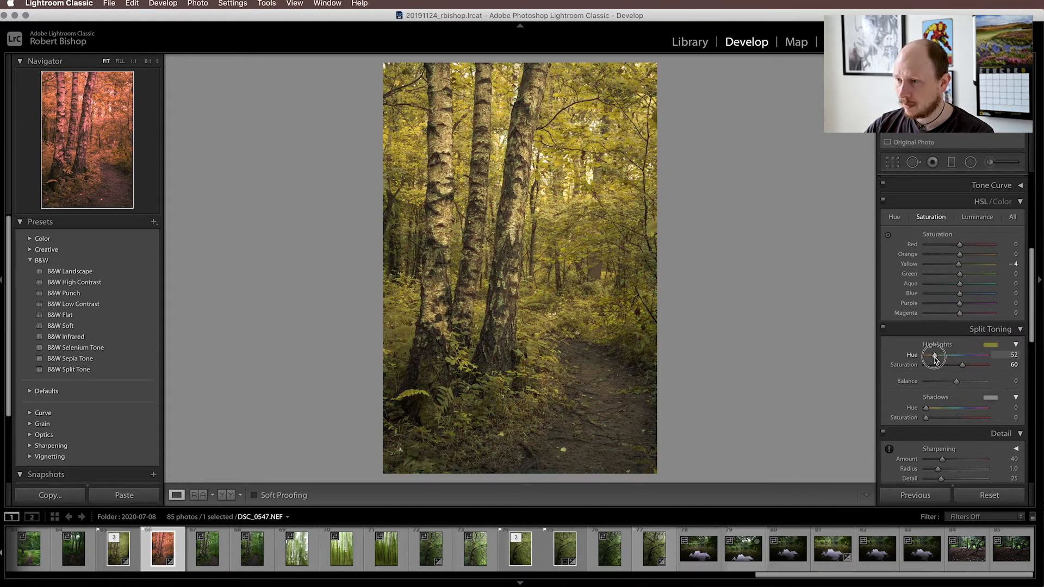
{"action": "left_click_drag", "start_coordinate": [932, 360], "coordinate": [934, 360]}
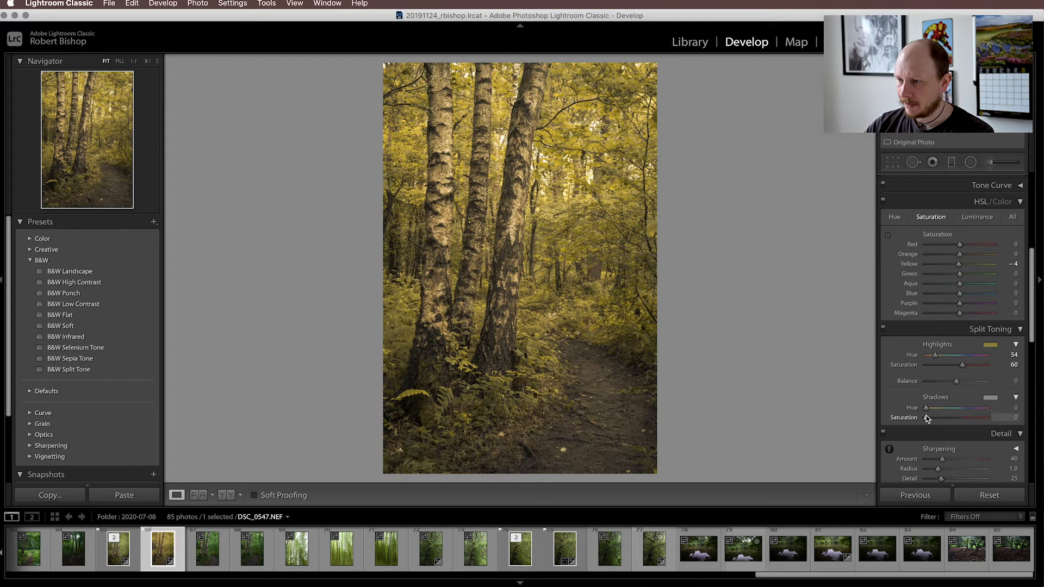
Add a subtle warm red shadow tint at Shadows Saturation about 22
{"action": "left_click_drag", "start_coordinate": [925, 418], "coordinate": [956, 417]}
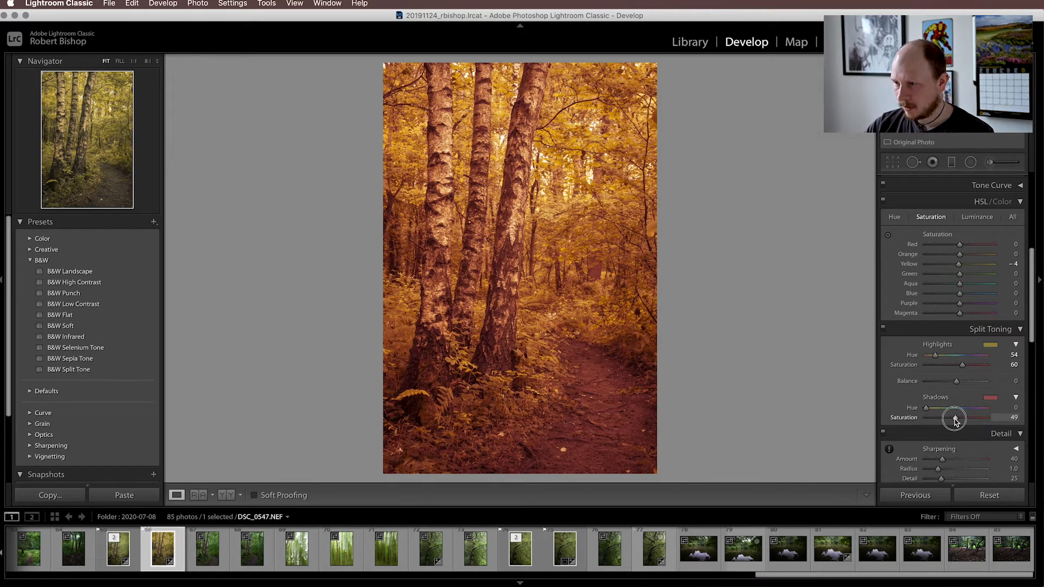
{"action": "left_click_drag", "start_coordinate": [956, 418], "coordinate": [941, 418]}
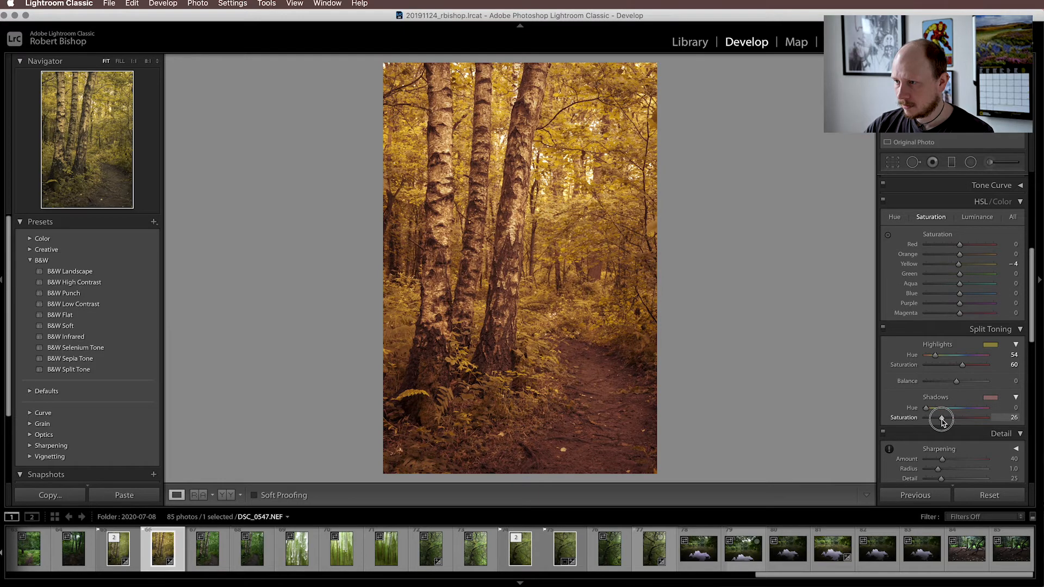
{"action": "left_click_drag", "start_coordinate": [943, 417], "coordinate": [937, 417]}
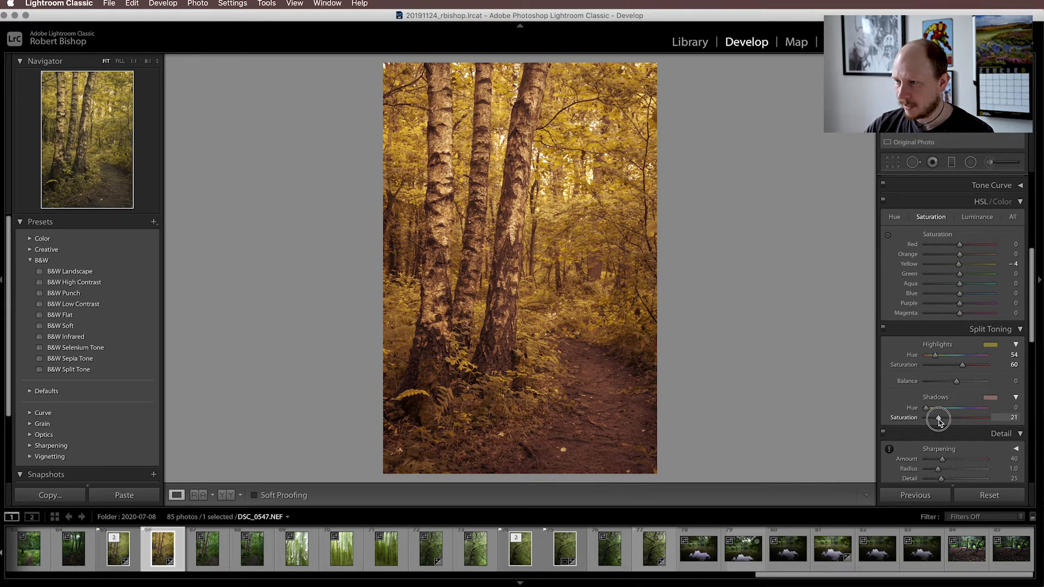
{"action": "left_click_drag", "start_coordinate": [937, 417], "coordinate": [939, 417]}
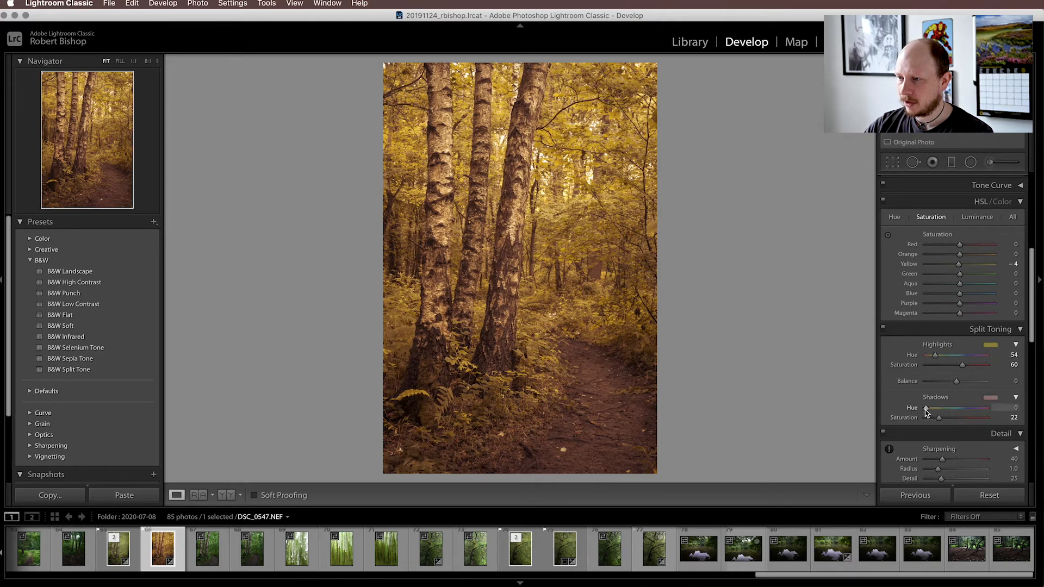
Fine-tune Shadows Hue to about 3, a red-orange tint
{"action": "left_click_drag", "start_coordinate": [924, 408], "coordinate": [933, 408]}
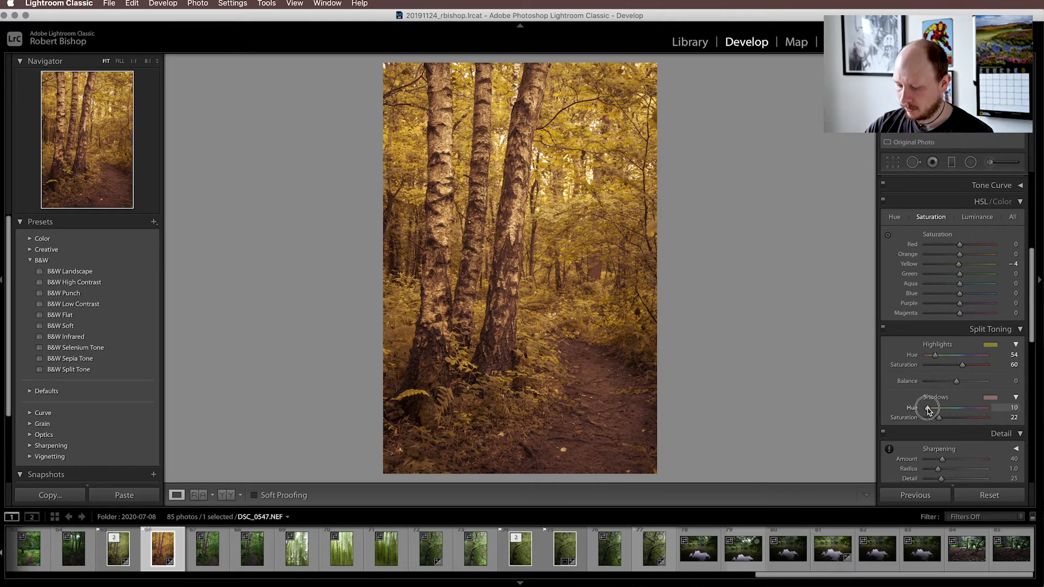
{"action": "left_click_drag", "start_coordinate": [945, 408], "coordinate": [938, 408]}
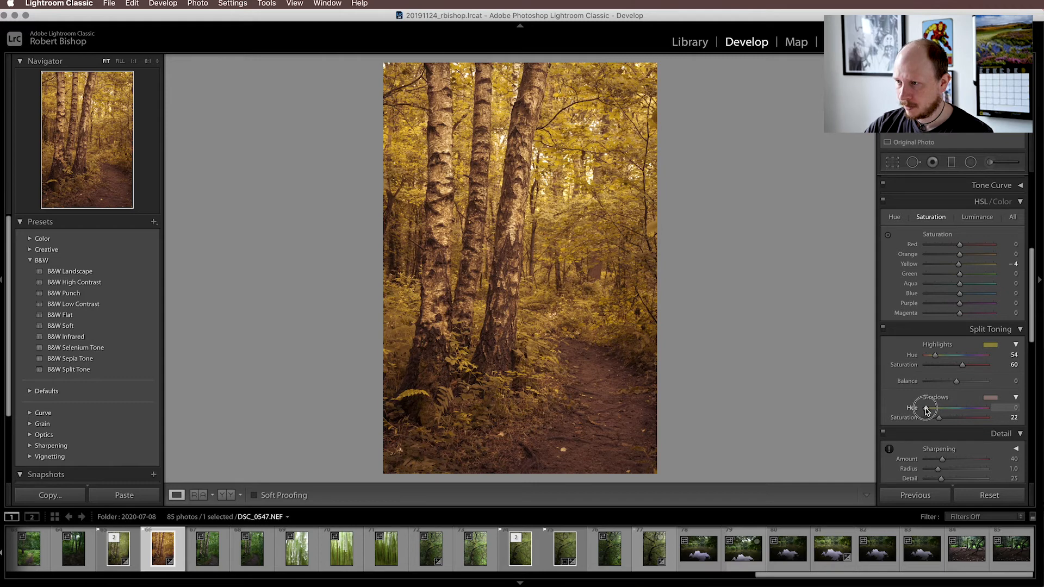
{"action": "left_click_drag", "start_coordinate": [938, 406], "coordinate": [940, 407]}
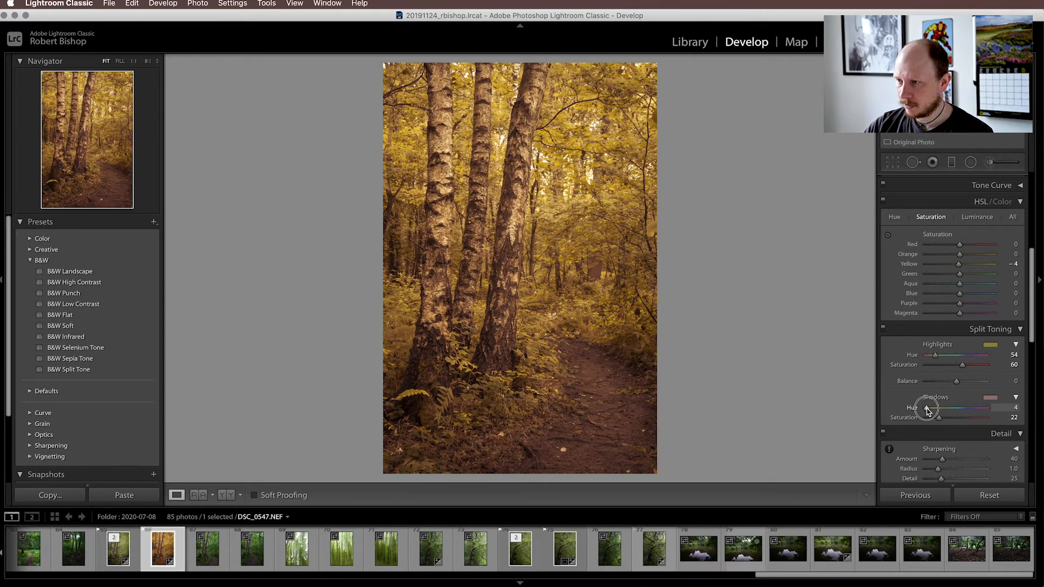
{"action": "left_click_drag", "start_coordinate": [944, 408], "coordinate": [939, 408]}
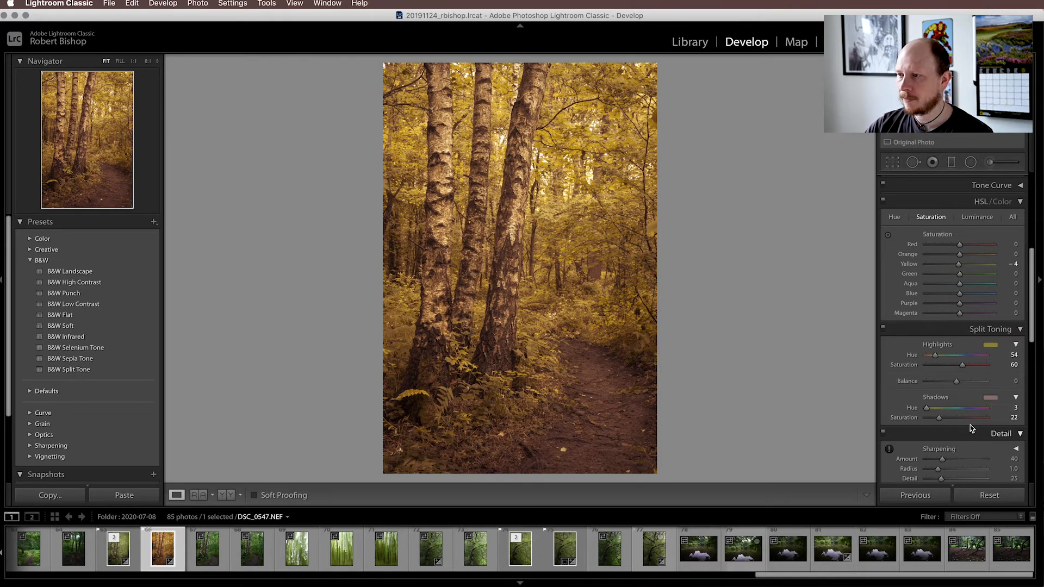
Test the Balance between golden highlights and red shadows, settling near 0
{"action": "left_click_drag", "start_coordinate": [957, 381], "coordinate": [929, 380]}
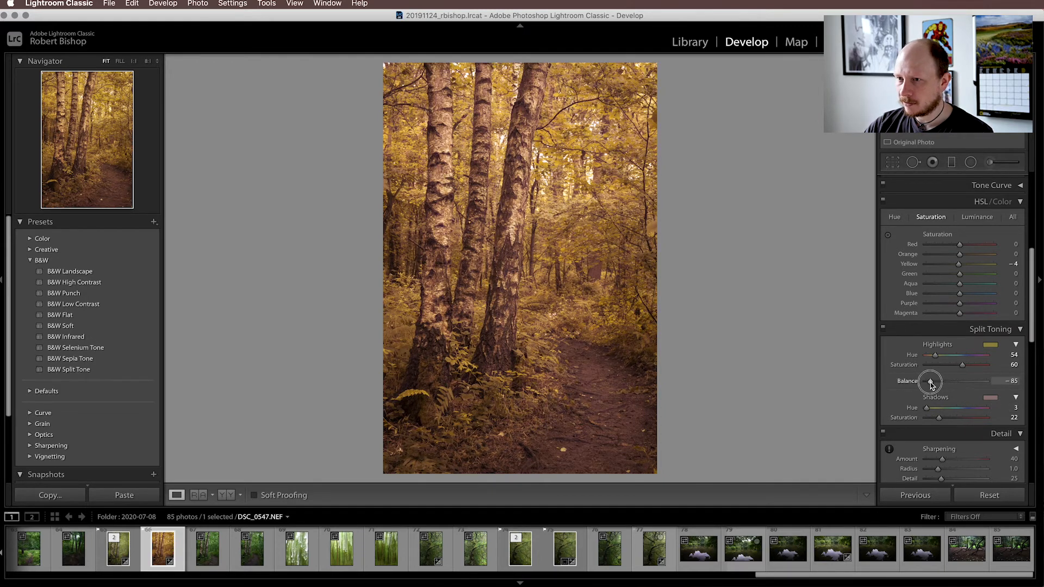
{"action": "left_click_drag", "start_coordinate": [929, 380], "coordinate": [1002, 381]}
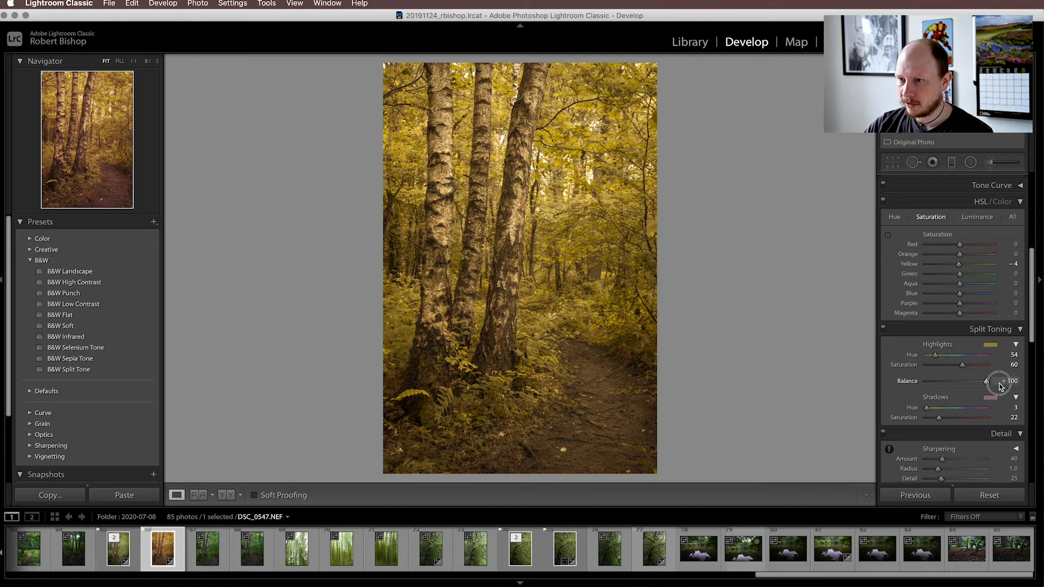
{"action": "left_click_drag", "start_coordinate": [998, 382], "coordinate": [952, 381]}
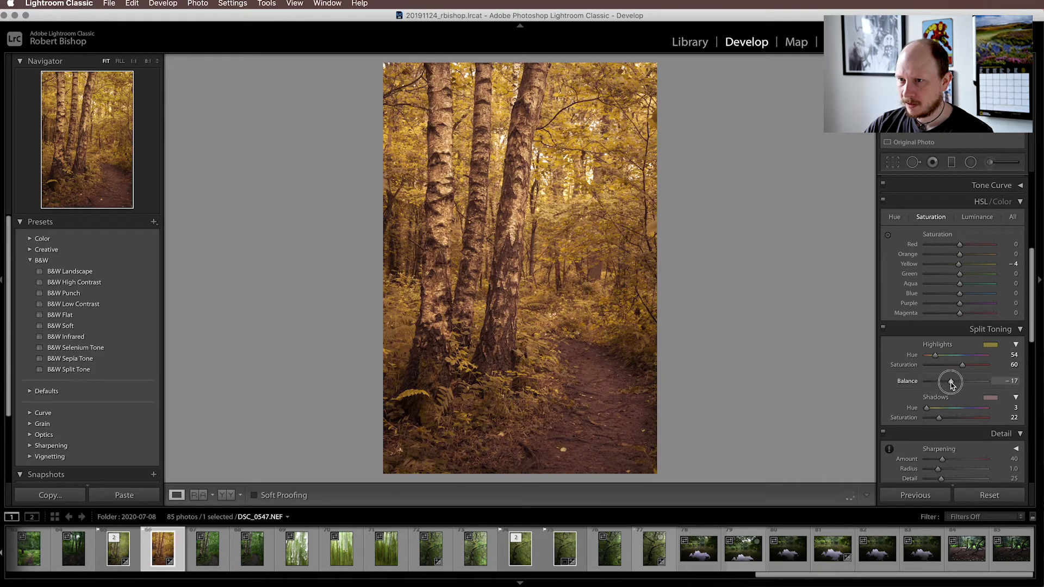
{"action": "left_click_drag", "start_coordinate": [950, 380], "coordinate": [957, 380]}
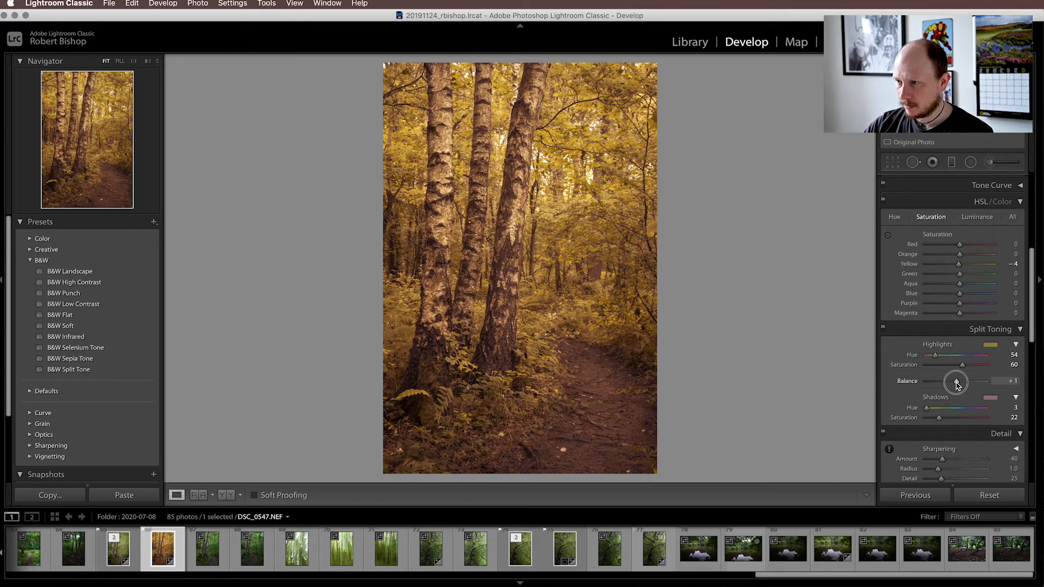
{"action": "left_click_drag", "start_coordinate": [962, 380], "coordinate": [952, 381]}
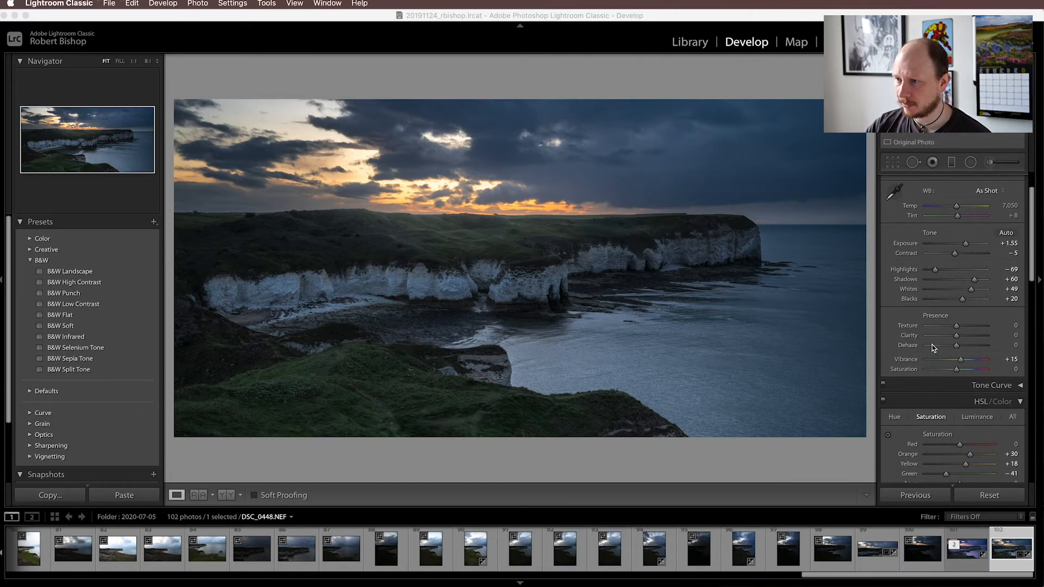
{"action": "scroll", "scroll_direction": "down", "scroll_amount": 3}
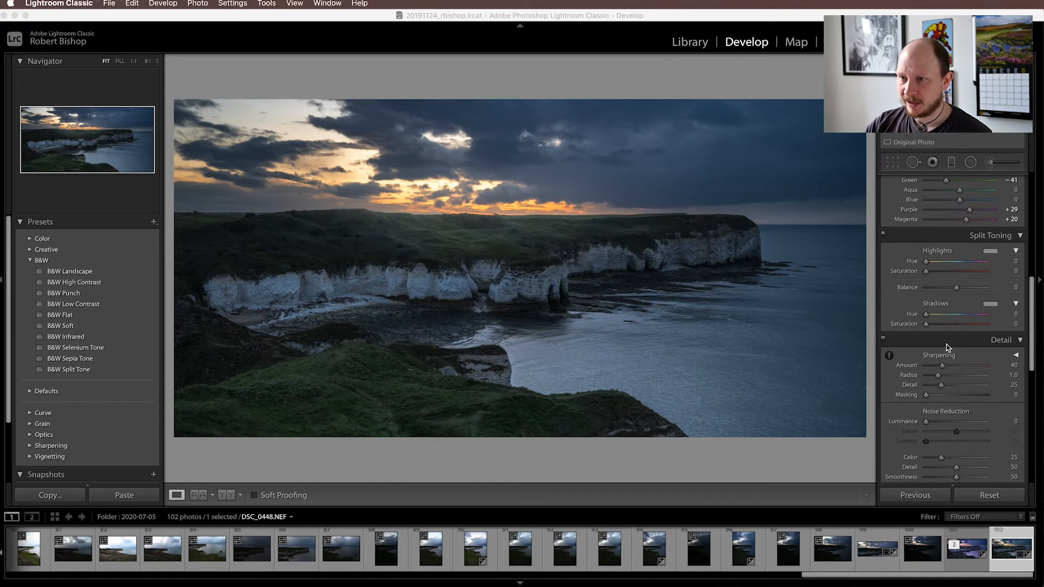
{"action": "mouse_move", "coordinate": [555, 222]}
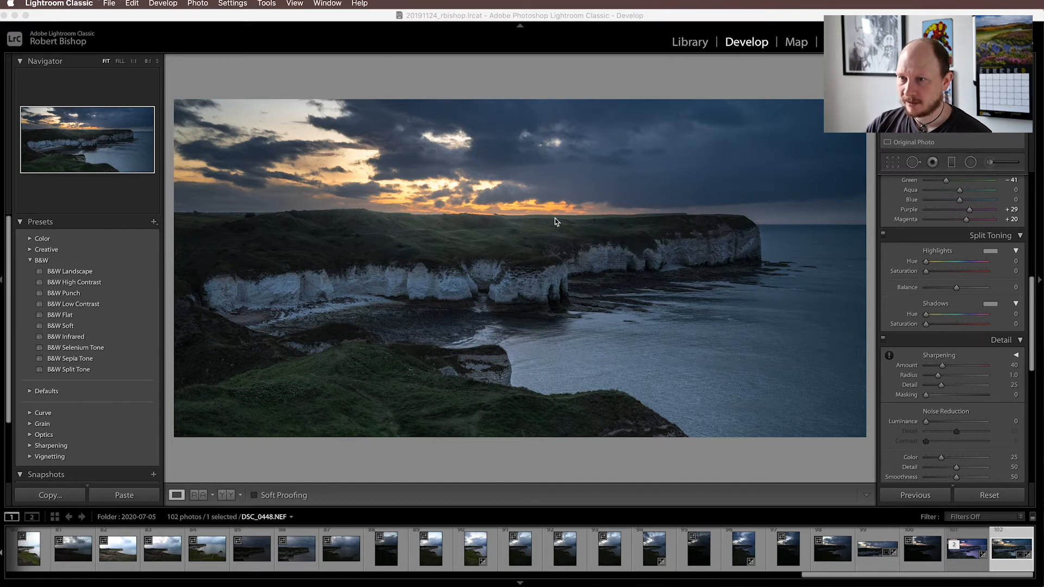
{"action": "mouse_move", "coordinate": [529, 222]}
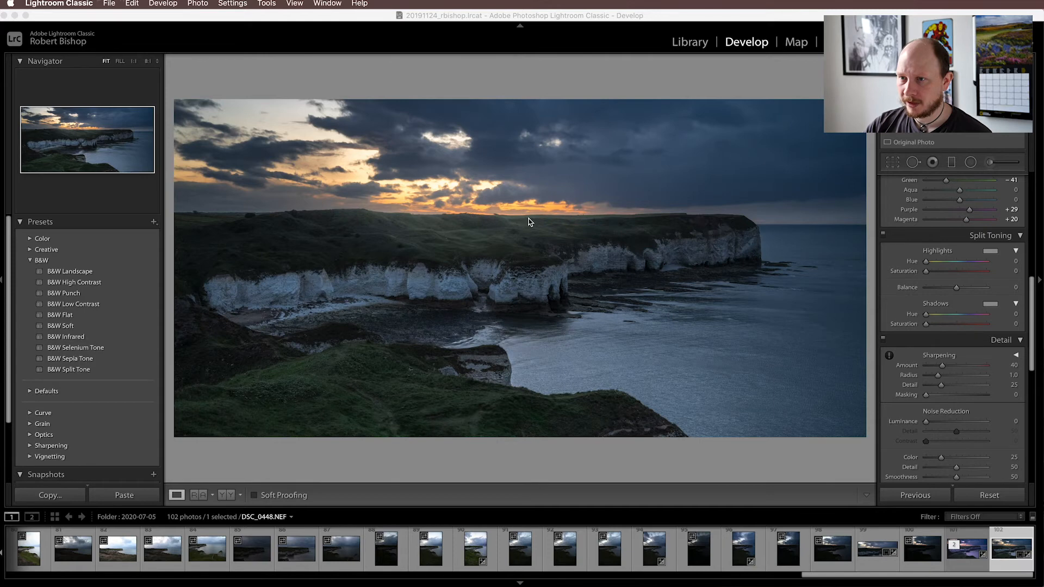
{"action": "mouse_move", "coordinate": [581, 220]}
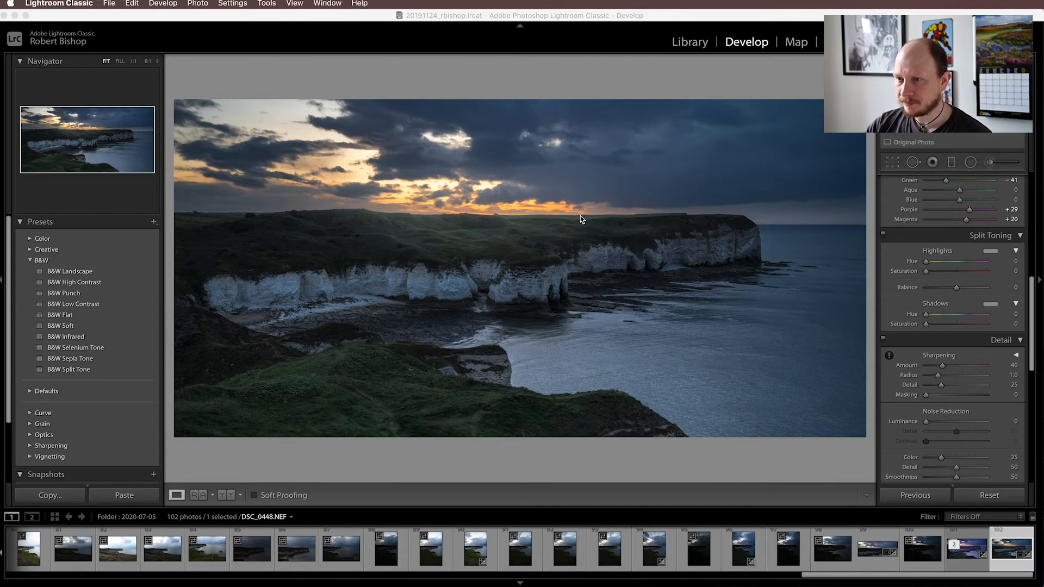
{"action": "mouse_move", "coordinate": [704, 235]}
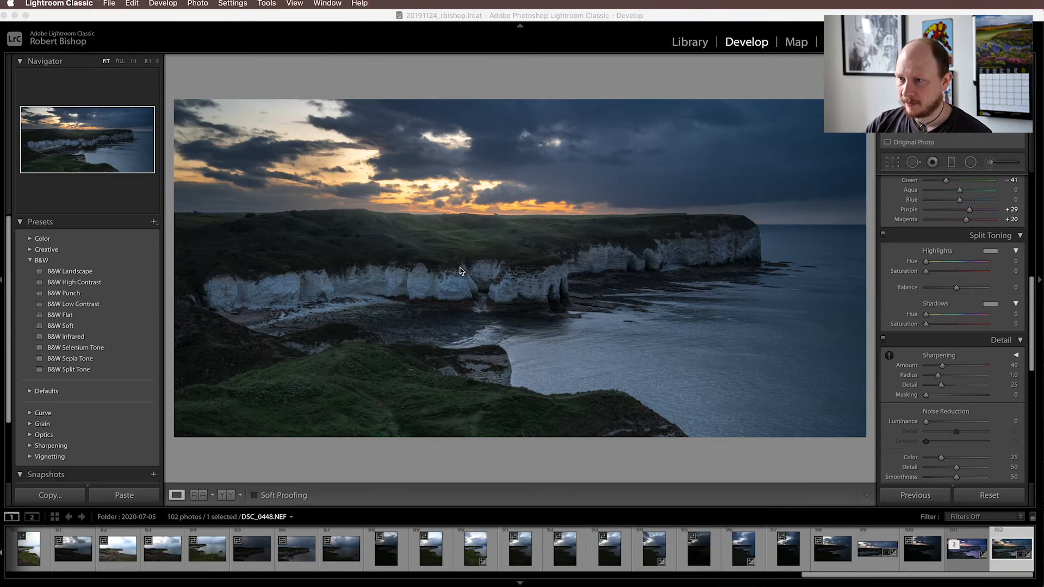
{"action": "mouse_move", "coordinate": [583, 332]}
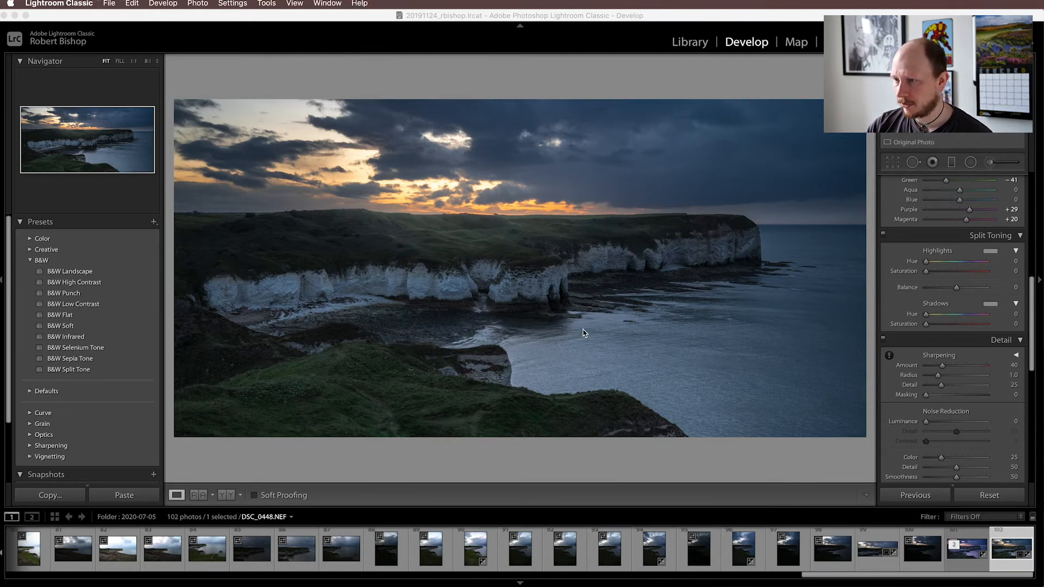
{"action": "scroll", "scroll_direction": "down", "scroll_amount": 3}
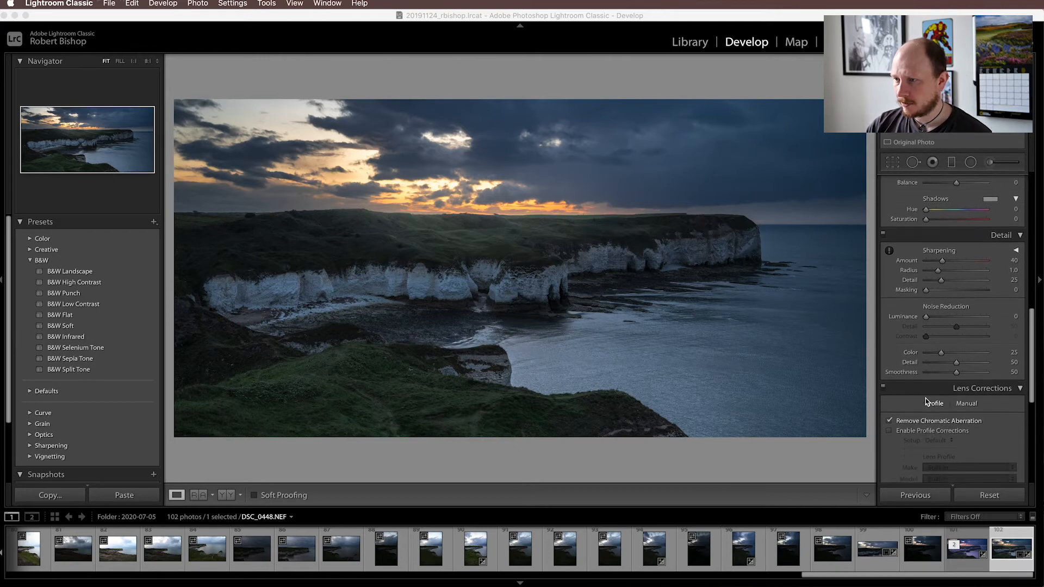
{"action": "scroll", "scroll_direction": "down", "scroll_amount": 3}
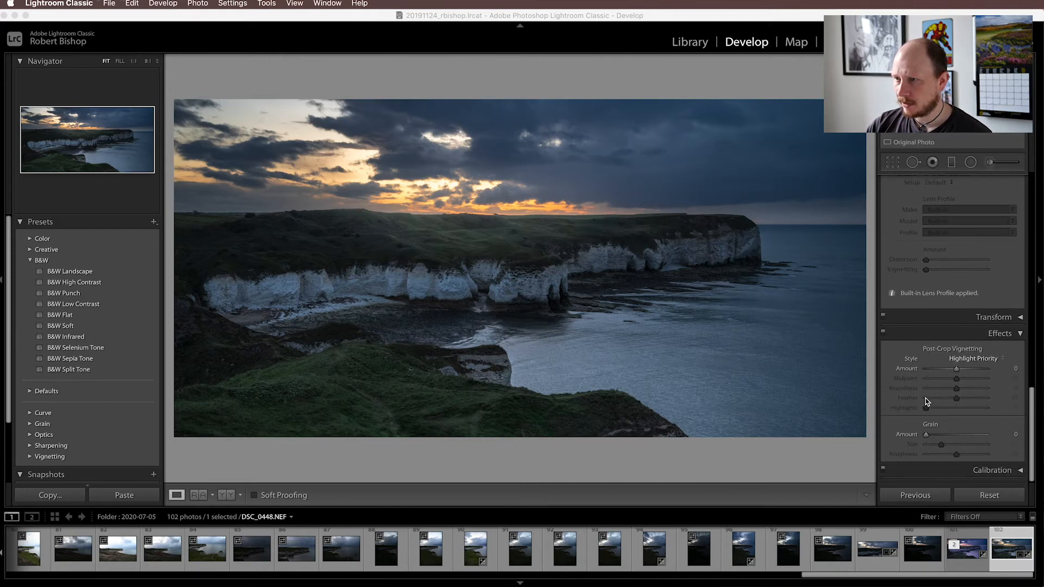
{"action": "scroll", "scroll_direction": "down", "scroll_amount": 3}
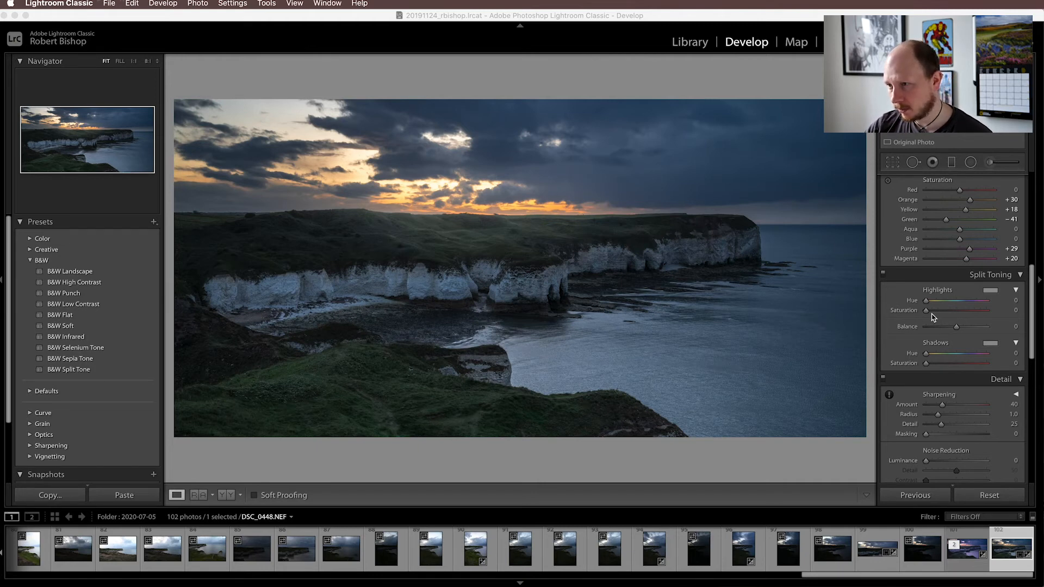
Set Highlights Hue to about 340 (pinkish-magenta) with Saturation around 30
{"action": "left_click_drag", "start_coordinate": [925, 310], "coordinate": [935, 310]}
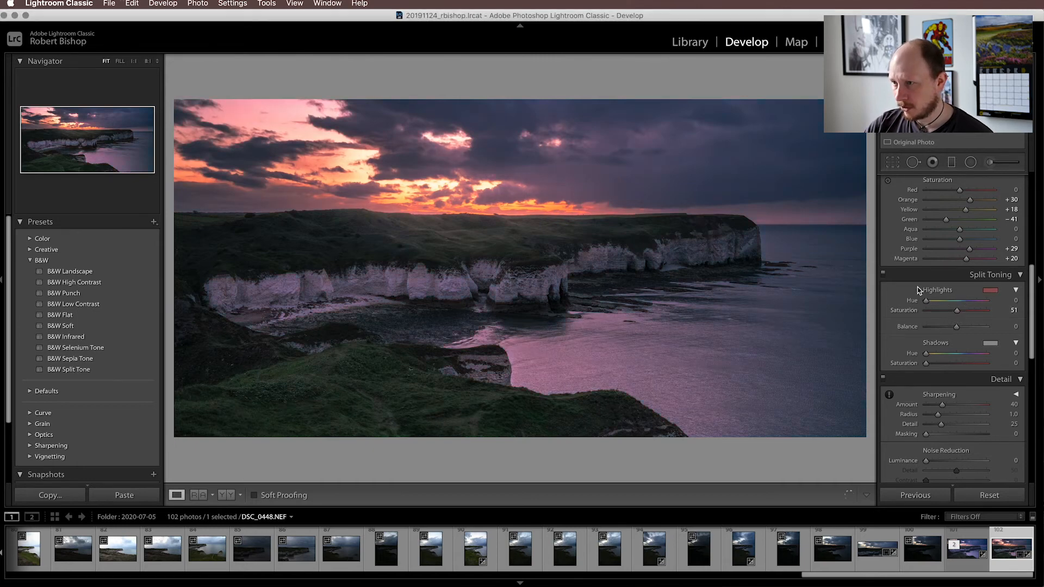
{"action": "left_click_drag", "start_coordinate": [924, 300], "coordinate": [966, 301]}
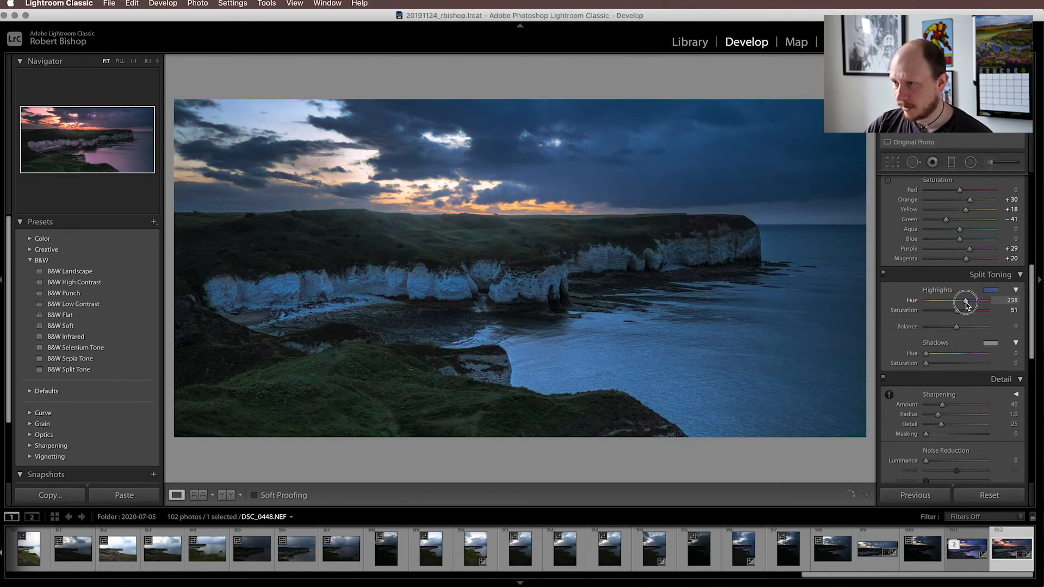
{"action": "left_click_drag", "start_coordinate": [965, 301], "coordinate": [982, 304]}
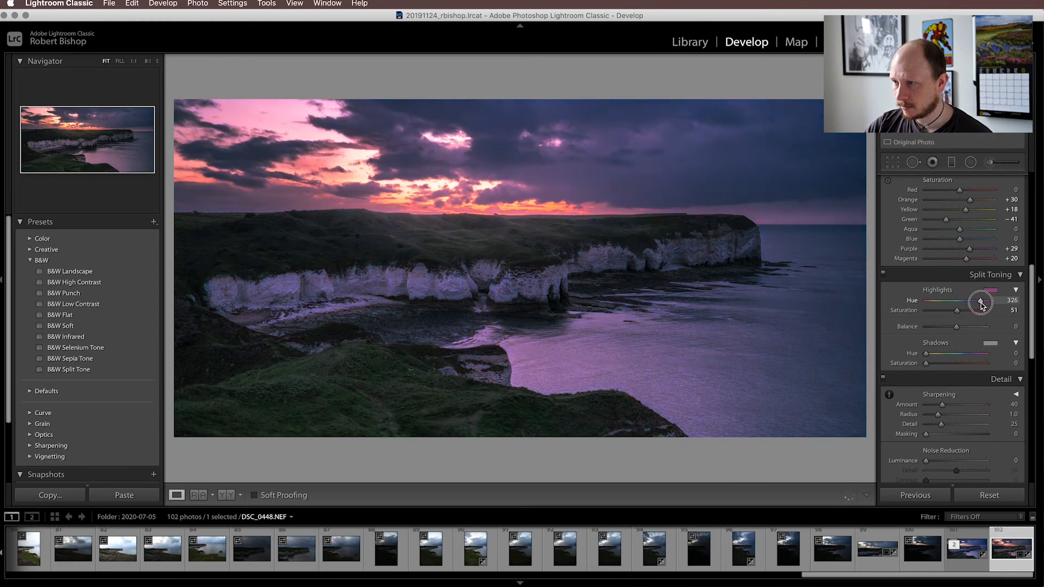
{"action": "left_click_drag", "start_coordinate": [984, 301], "coordinate": [985, 300]}
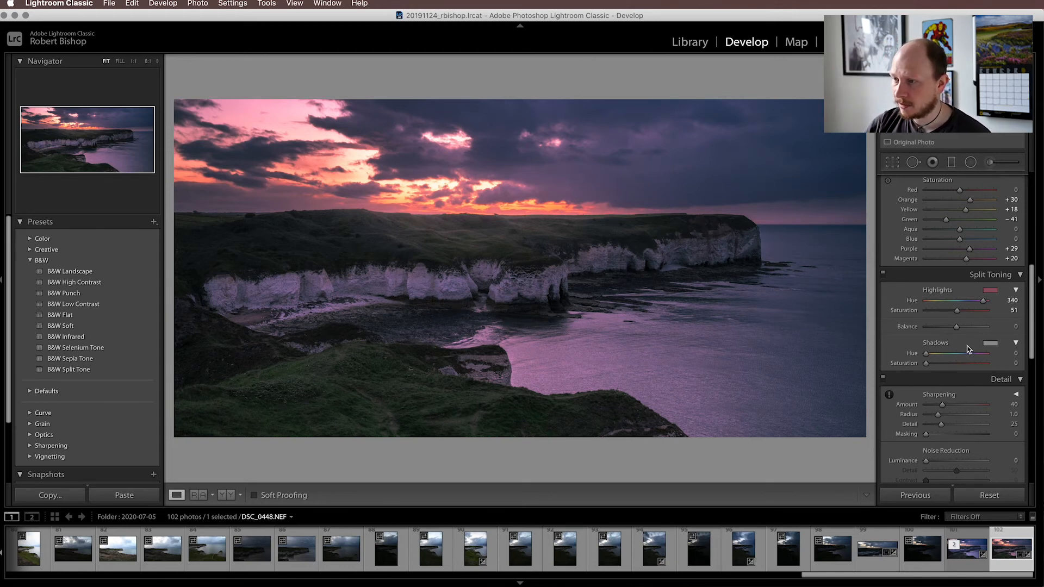
{"action": "left_click_drag", "start_coordinate": [957, 309], "coordinate": [955, 310]}
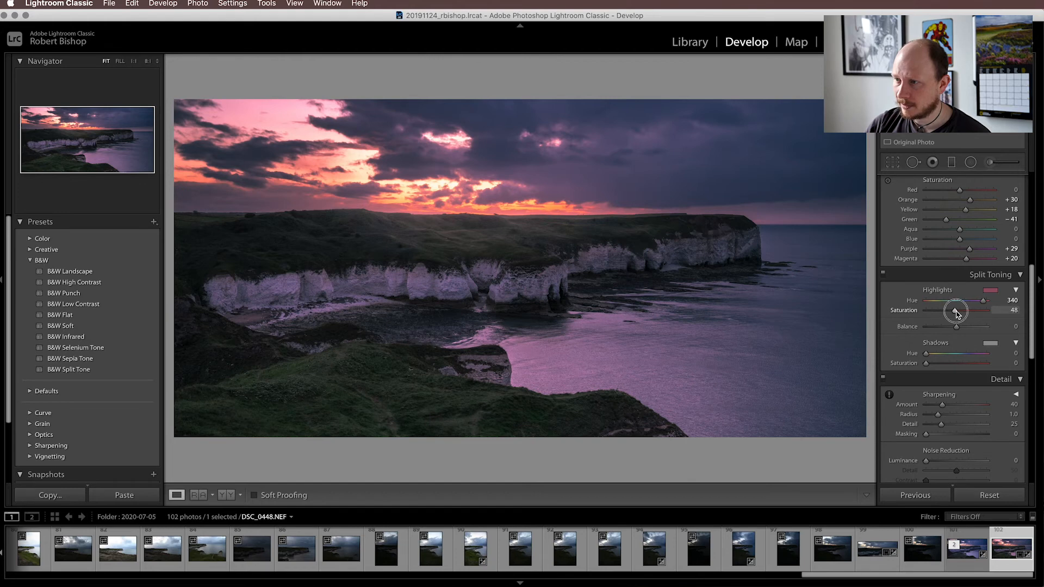
{"action": "left_click_drag", "start_coordinate": [956, 310], "coordinate": [945, 310]}
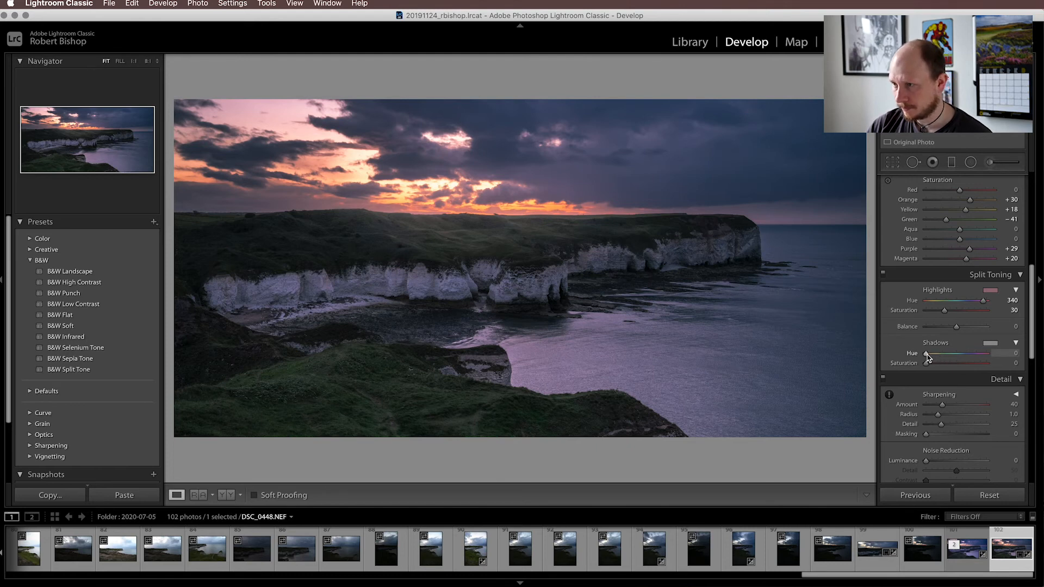
Set Shadows Hue to 250 (blue-violet) with Saturation about 25
{"action": "left_click_drag", "start_coordinate": [925, 355], "coordinate": [968, 355]}
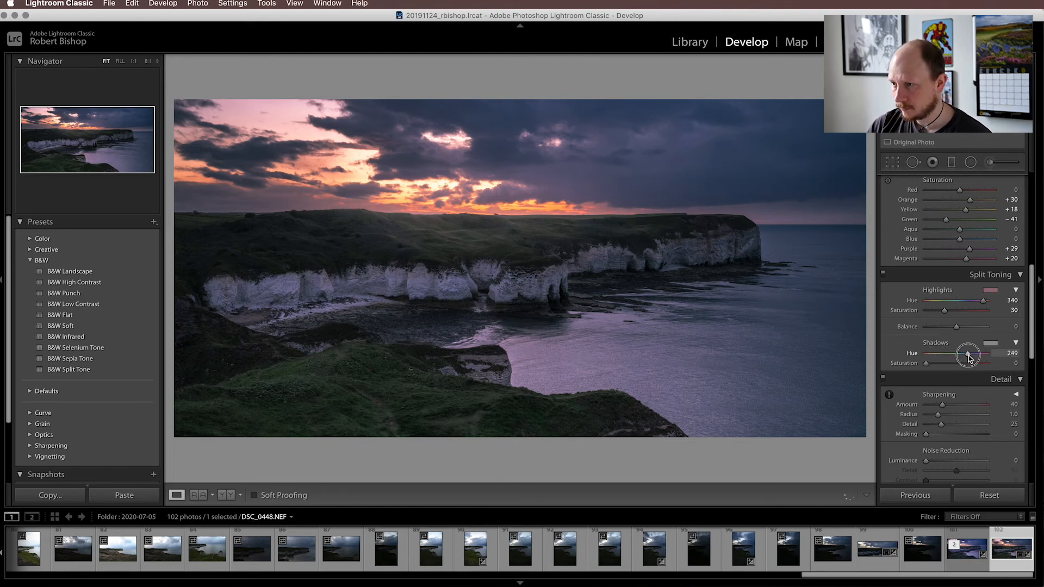
{"action": "left_click_drag", "start_coordinate": [969, 354], "coordinate": [975, 354]}
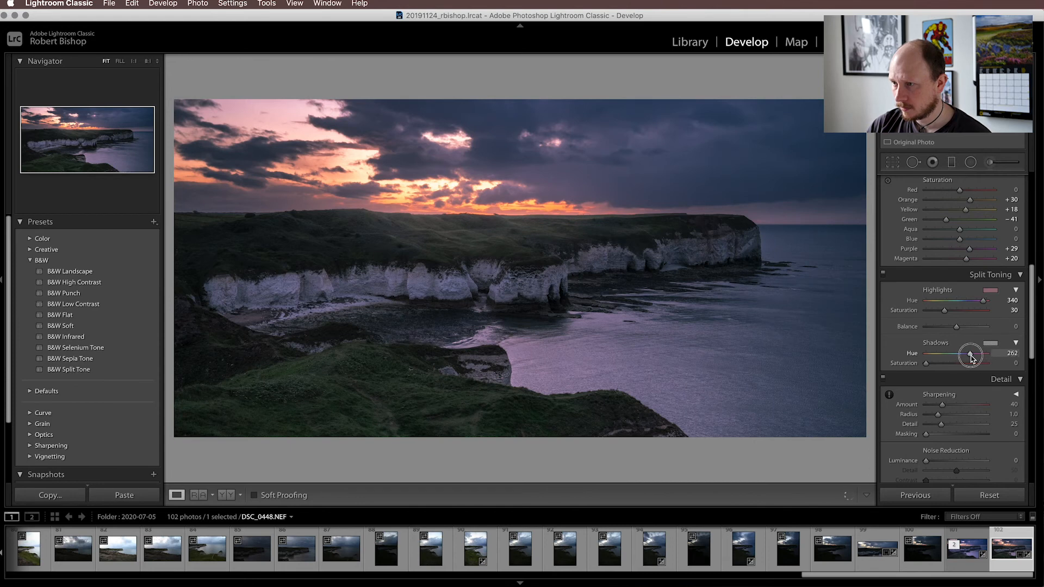
{"action": "left_click_drag", "start_coordinate": [972, 354], "coordinate": [954, 355]}
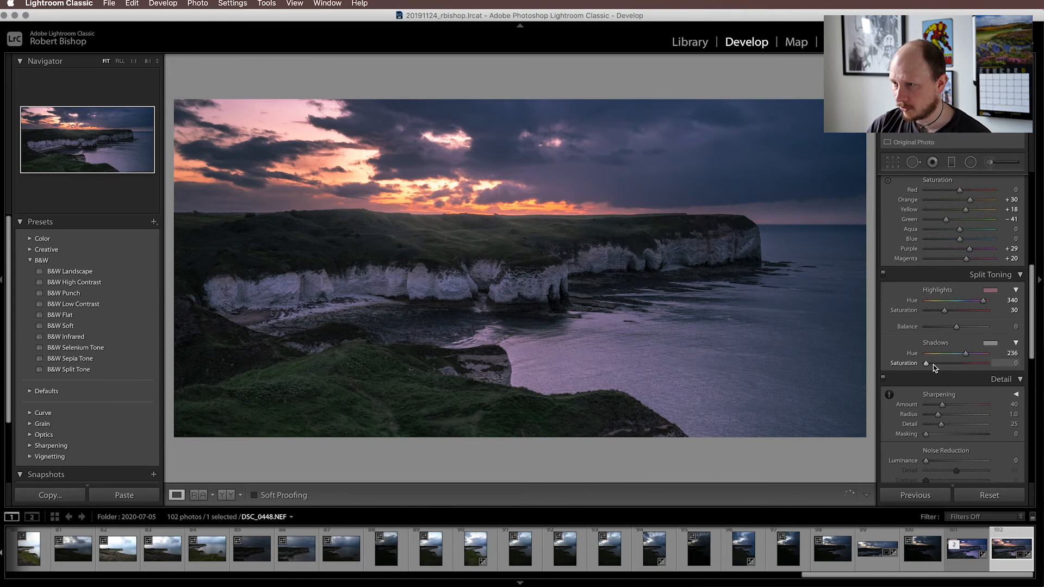
{"action": "left_click_drag", "start_coordinate": [925, 364], "coordinate": [962, 363]}
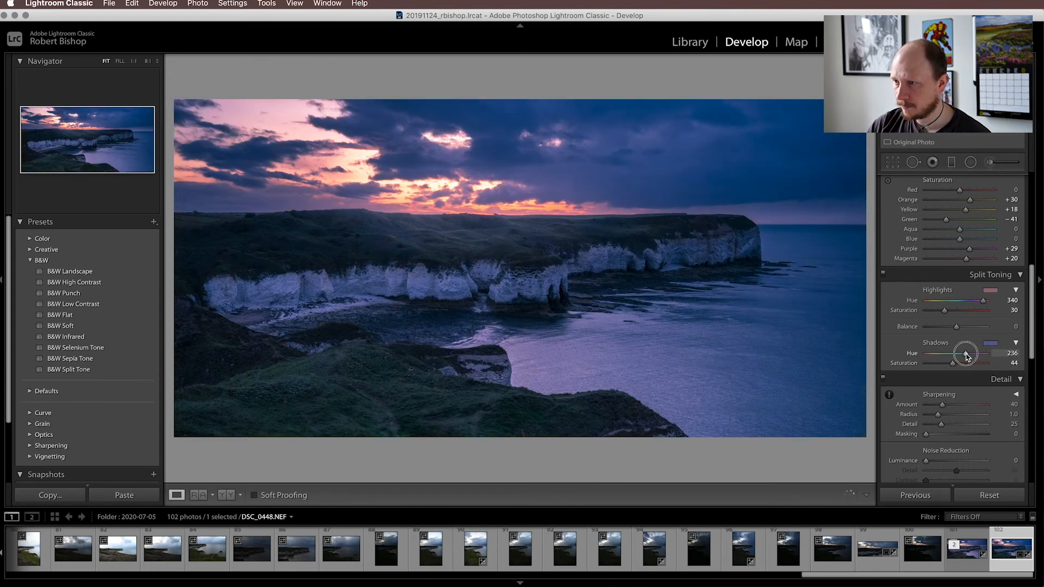
{"action": "left_click_drag", "start_coordinate": [959, 355], "coordinate": [968, 355]}
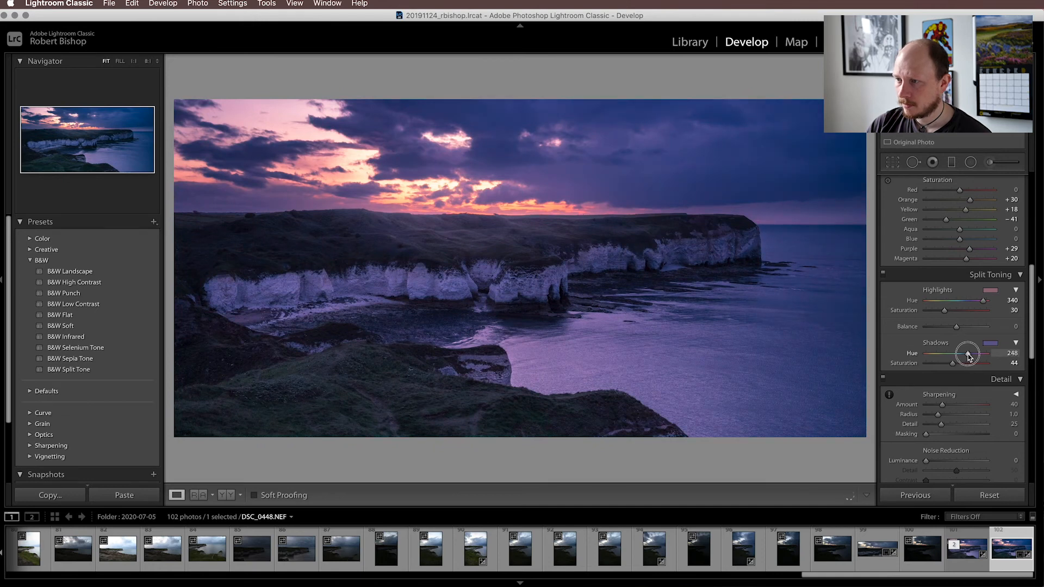
{"action": "left_click_drag", "start_coordinate": [969, 352], "coordinate": [972, 352]}
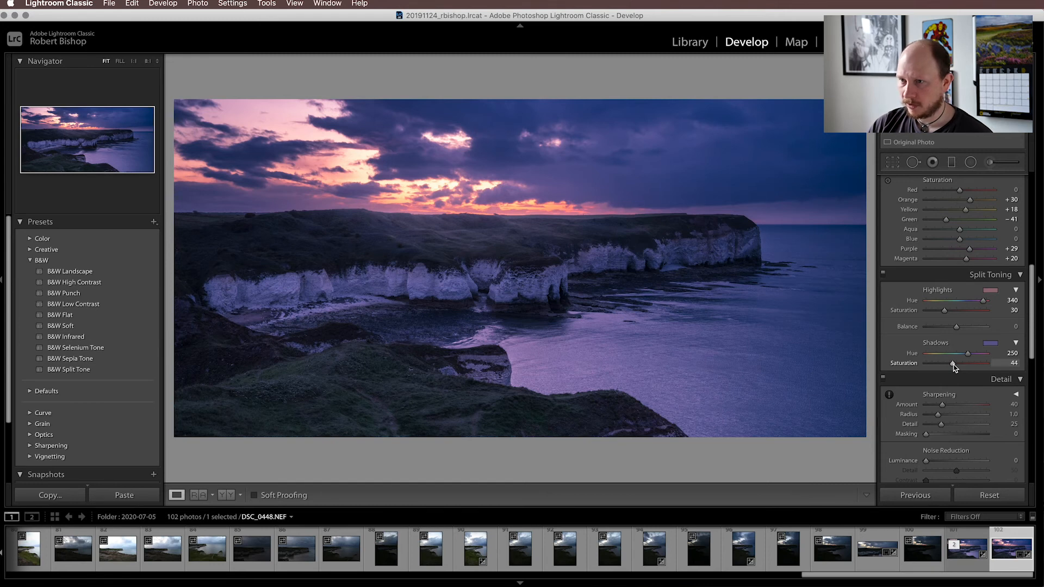
{"action": "left_click_drag", "start_coordinate": [975, 364], "coordinate": [938, 364]}
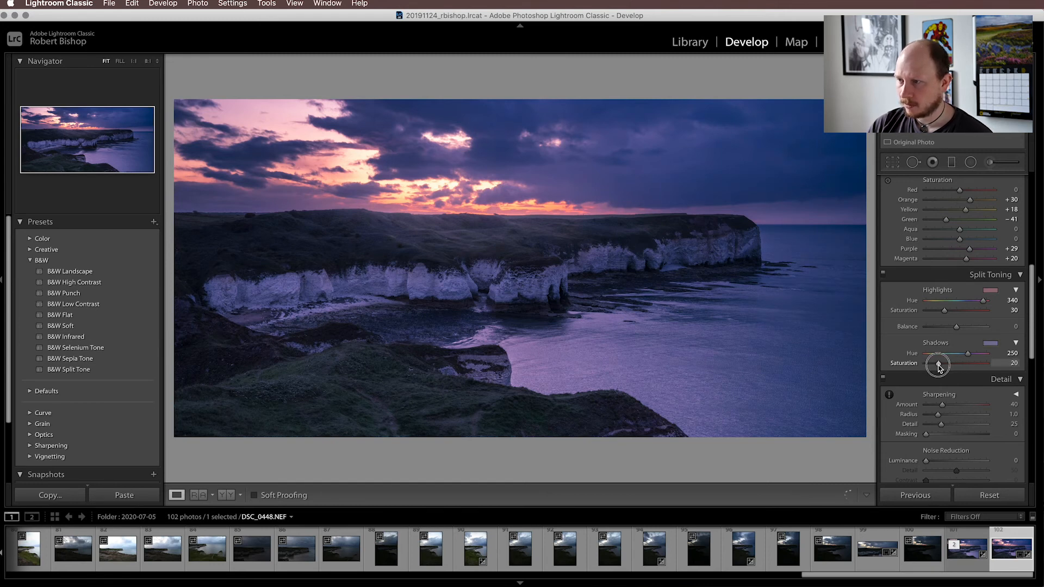
{"action": "left_click_drag", "start_coordinate": [937, 363], "coordinate": [941, 364]}
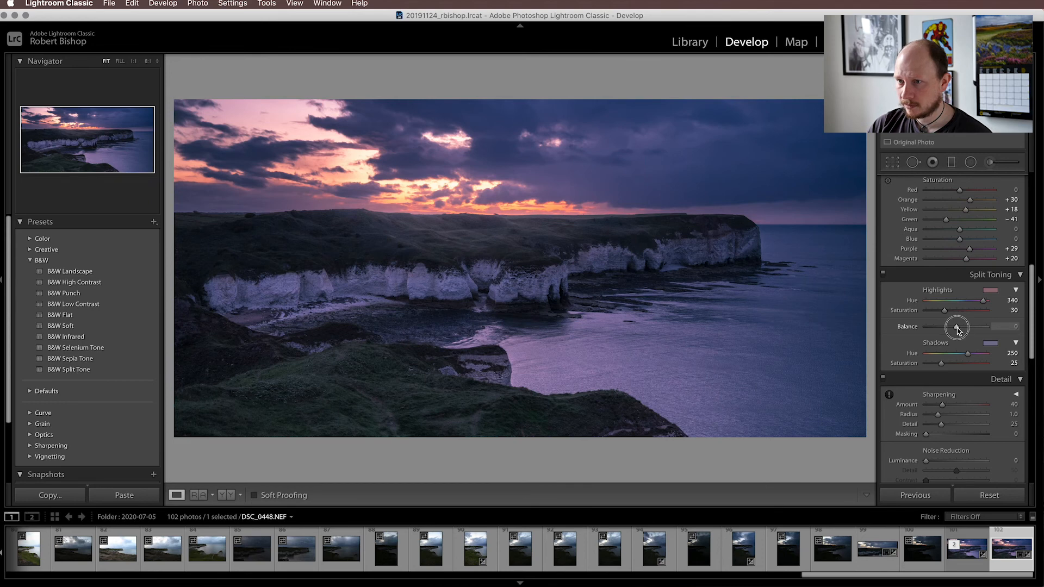
Set Balance to about −18 so the blue-violet shadow tint dominates
{"action": "left_click_drag", "start_coordinate": [956, 326], "coordinate": [961, 326]}
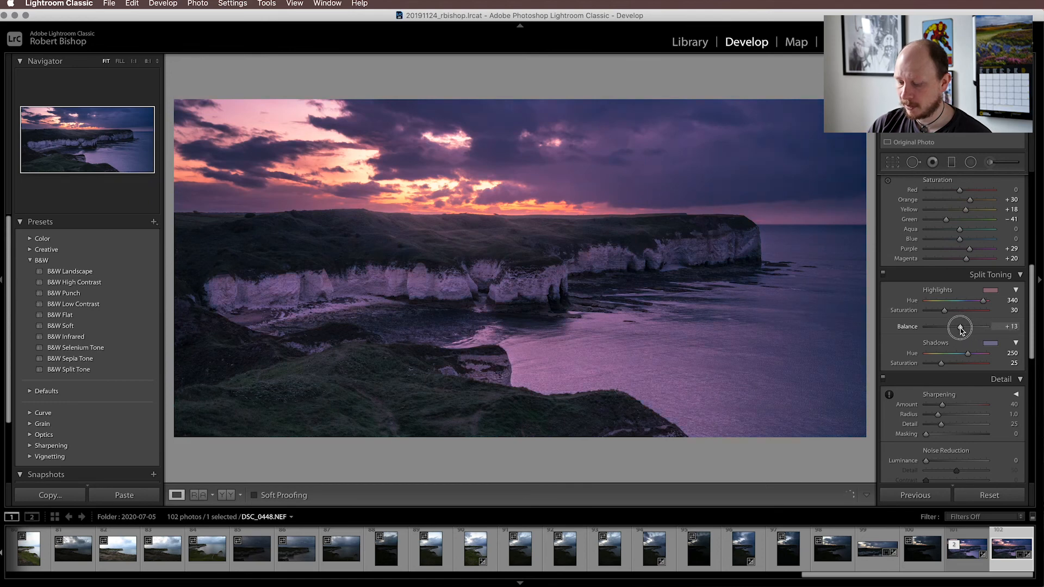
{"action": "left_click_drag", "start_coordinate": [960, 328], "coordinate": [953, 327]}
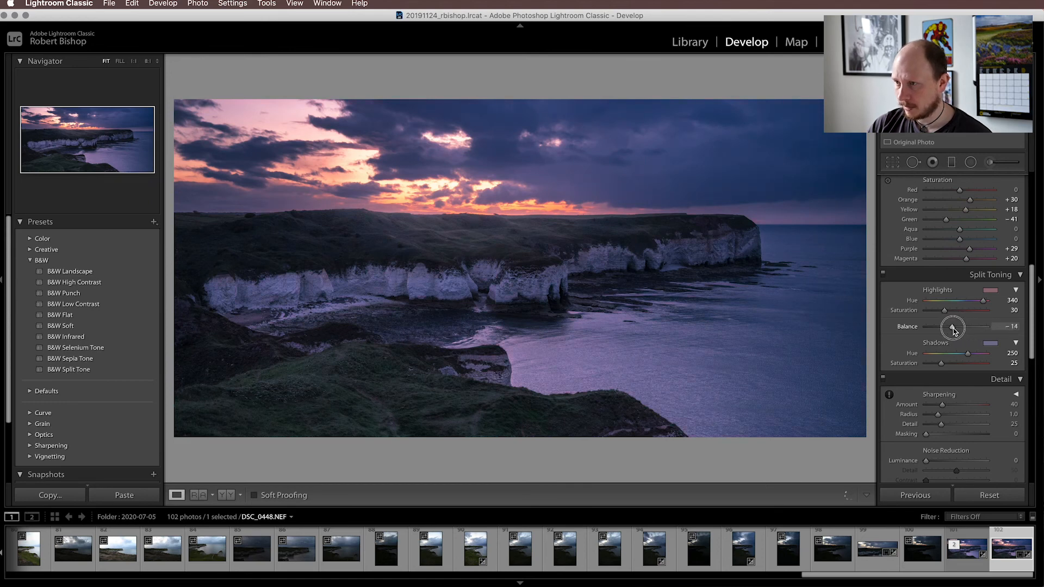
{"action": "left_click_drag", "start_coordinate": [953, 327], "coordinate": [950, 328]}
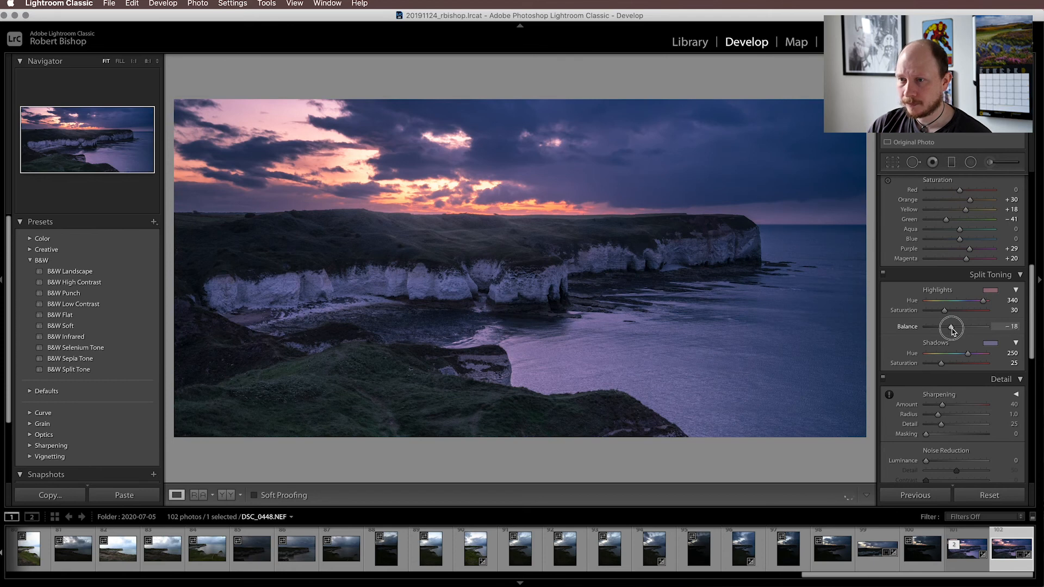